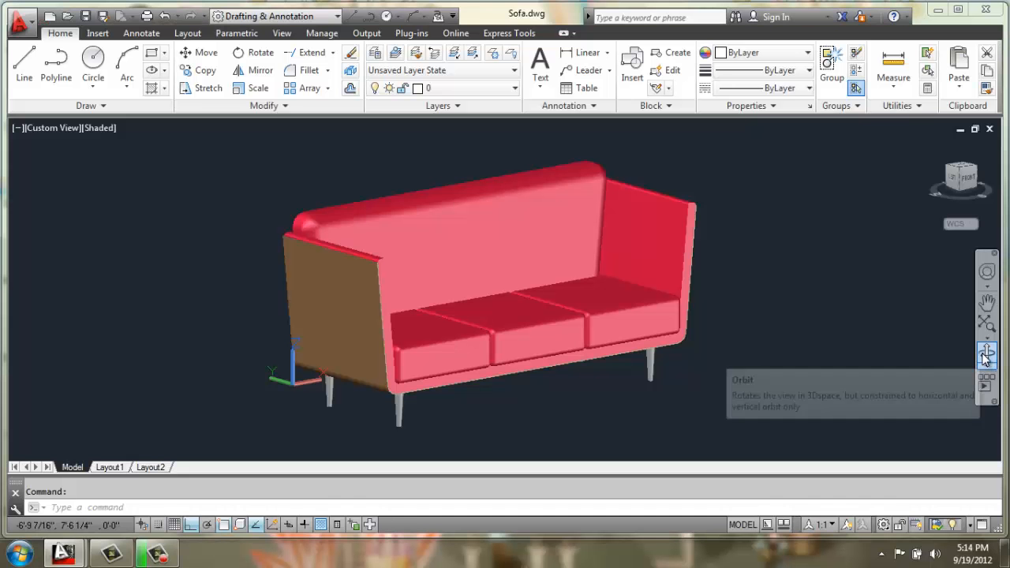
Orbit the finished red sofa model to view it from behind and other angles
left_click(986, 353)
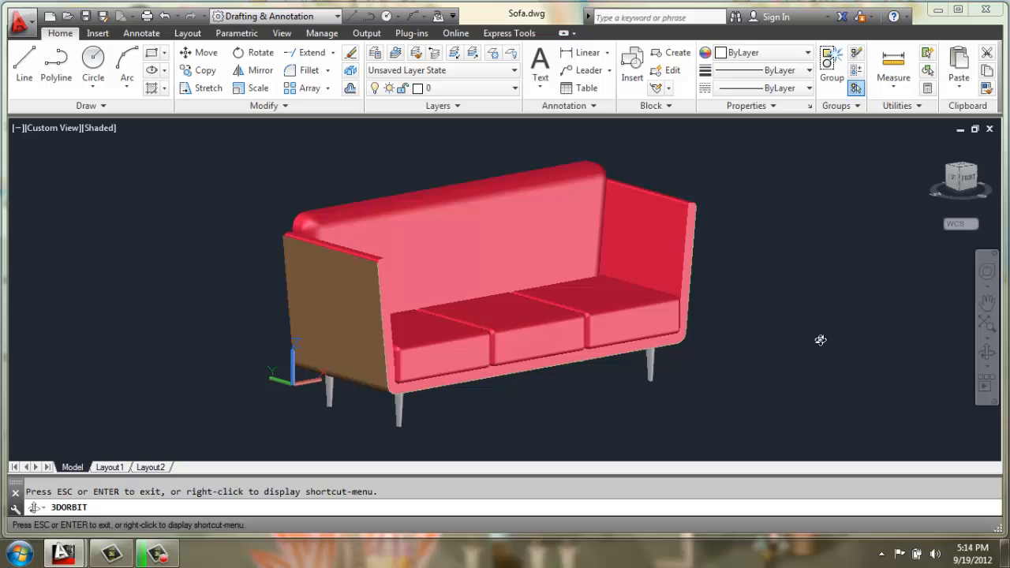
left_click_drag(821, 339, 728, 302)
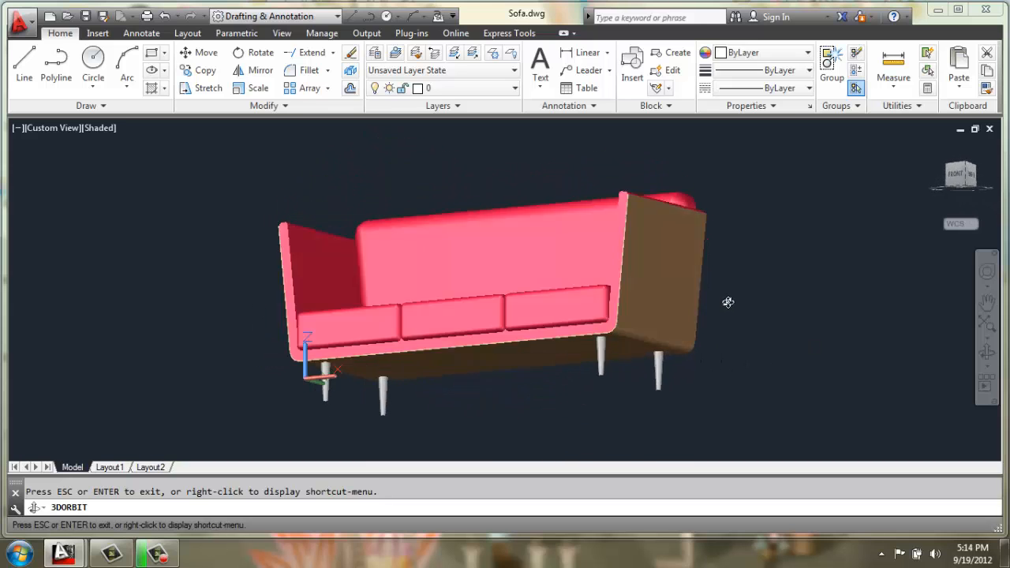
left_click_drag(727, 302, 734, 352)
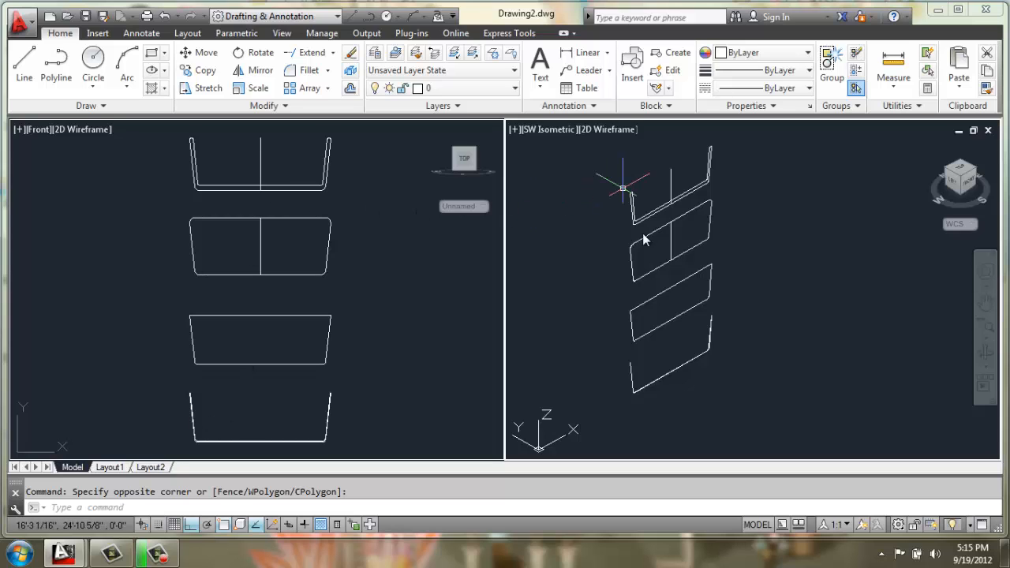
mouse_move(687, 322)
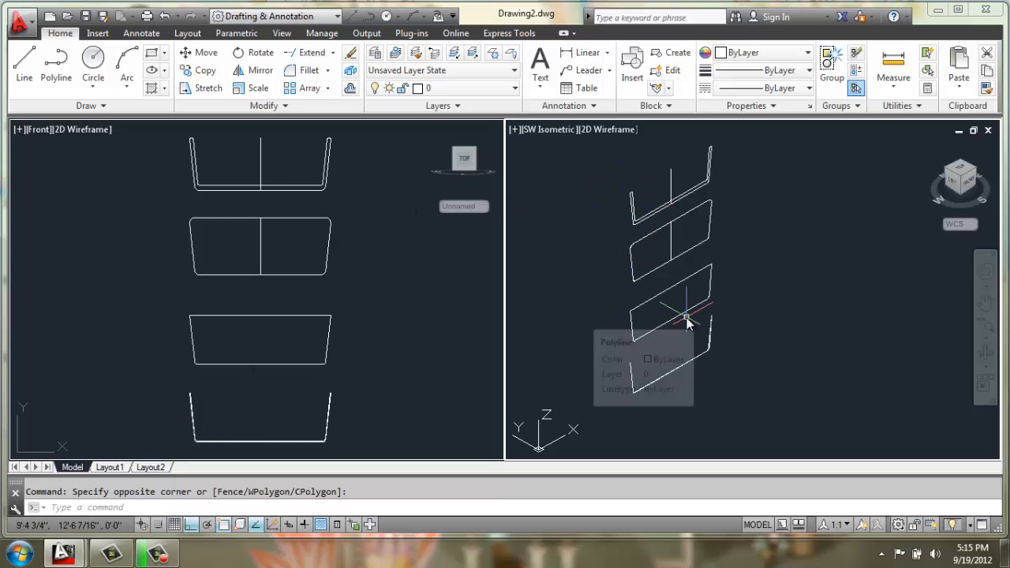
mouse_move(619, 308)
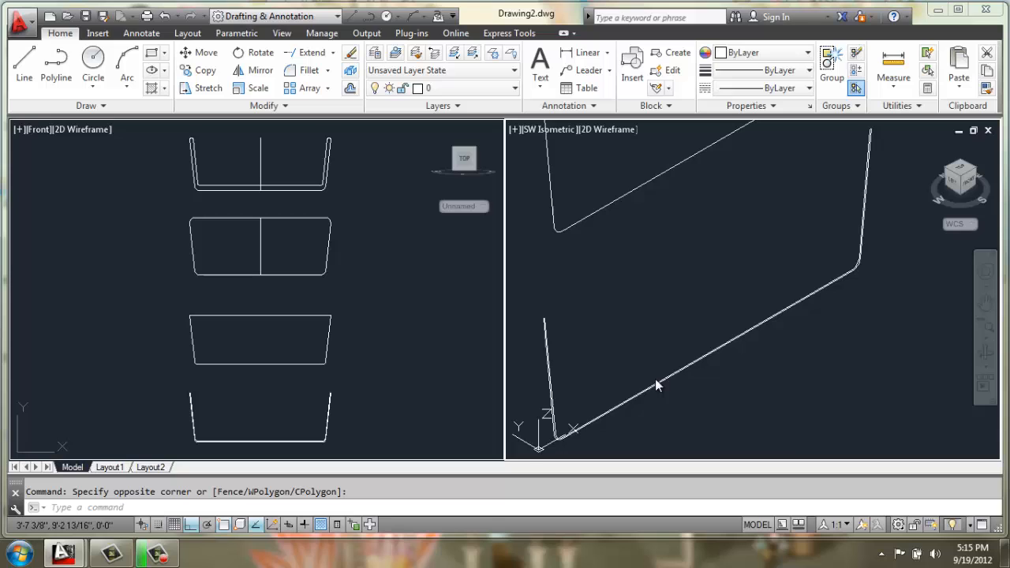
Extrude the shell profile to 3 and the tapered panel to 0.25, then start moving the panel
key("Escape")
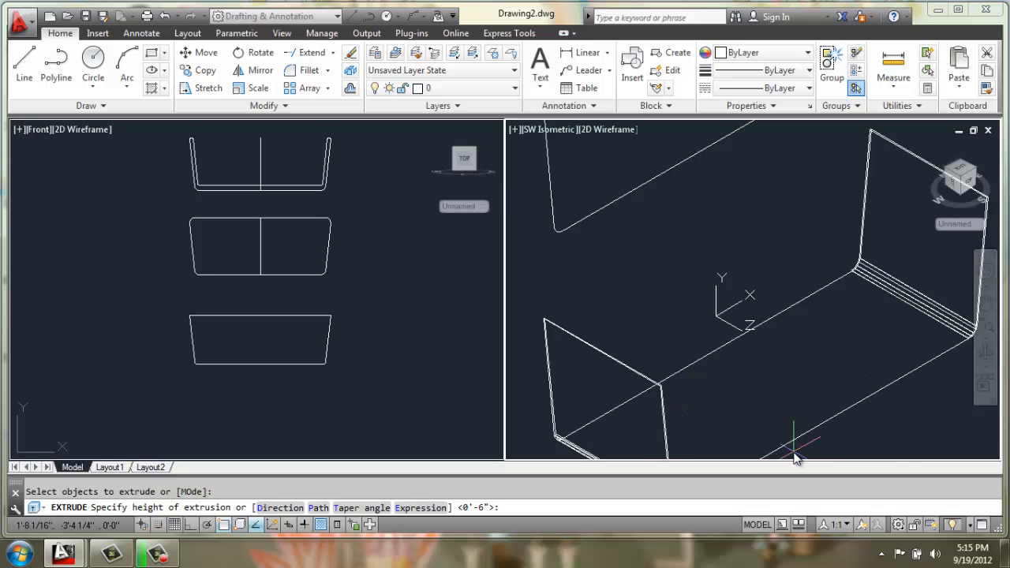
type("3")
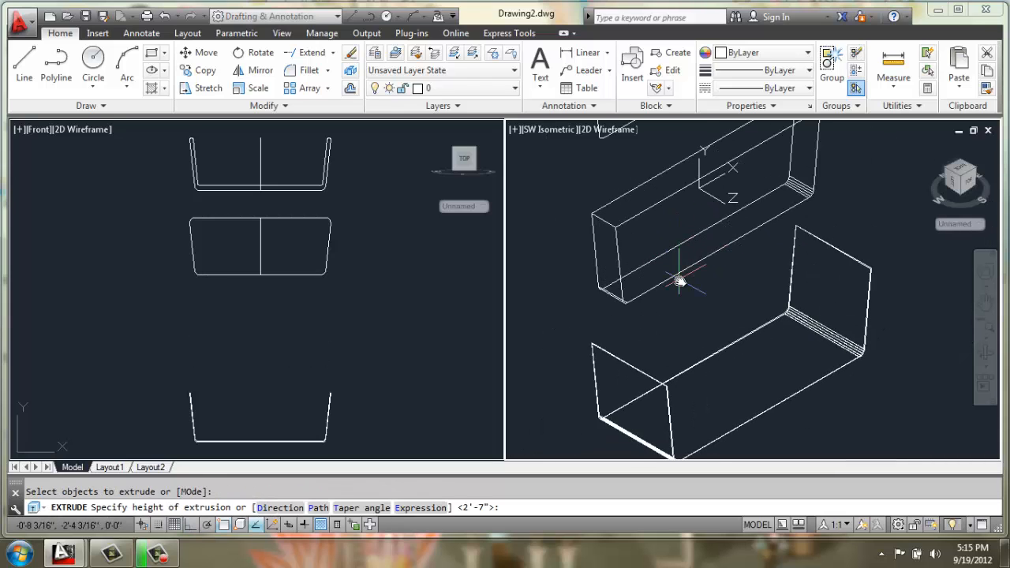
type(".25")
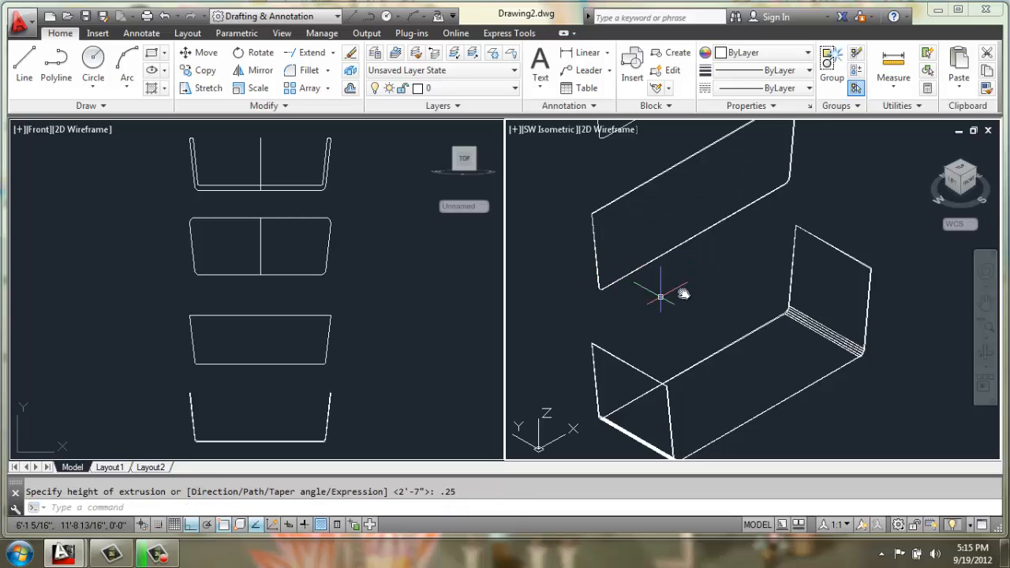
mouse_move(610, 197)
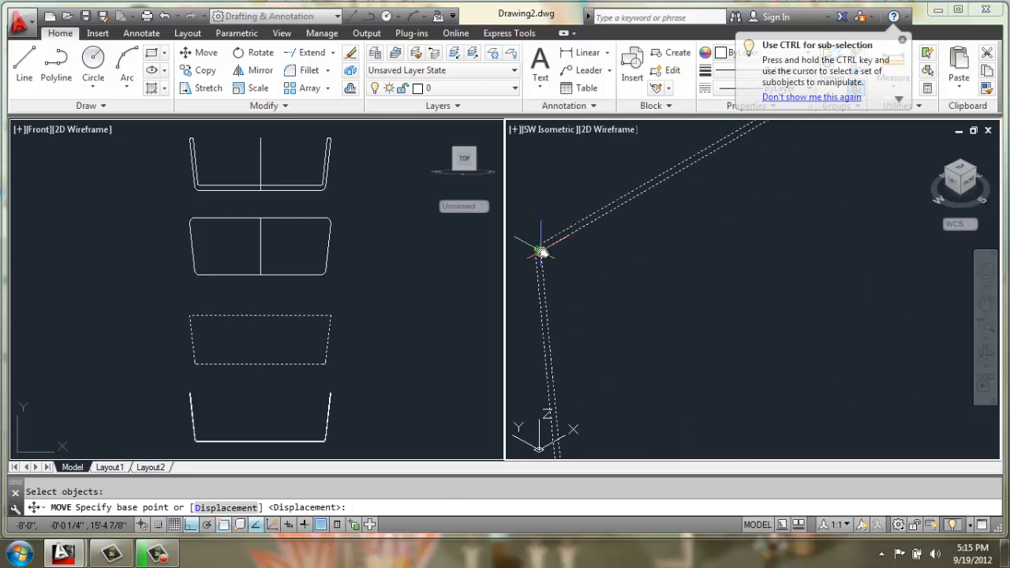
left_click(540, 253)
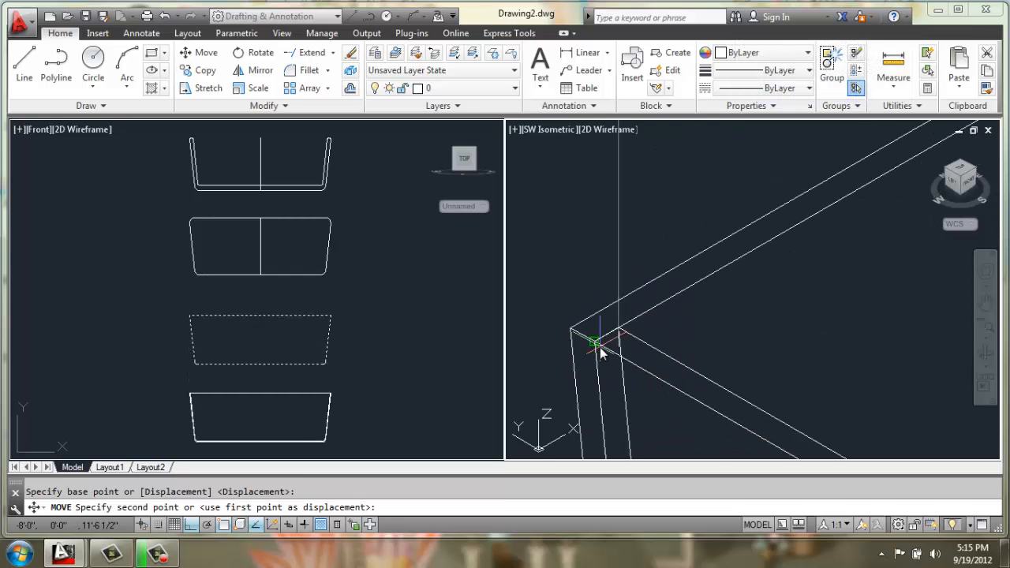
Set the tapered panel at the shell corner, extrude the back panel, and start moving it
left_click(640, 324)
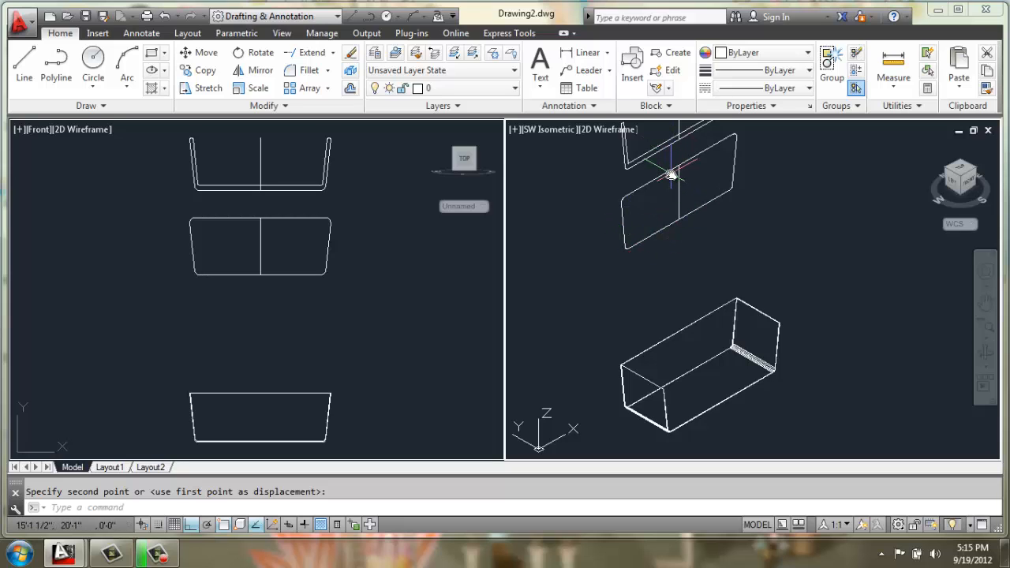
left_click(260, 245)
type("6")
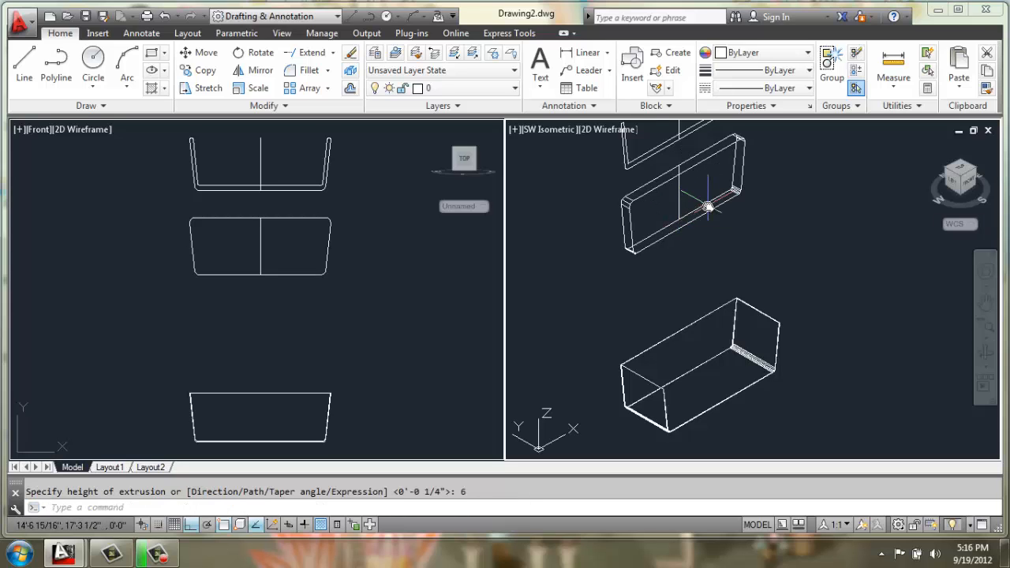
left_click(203, 52)
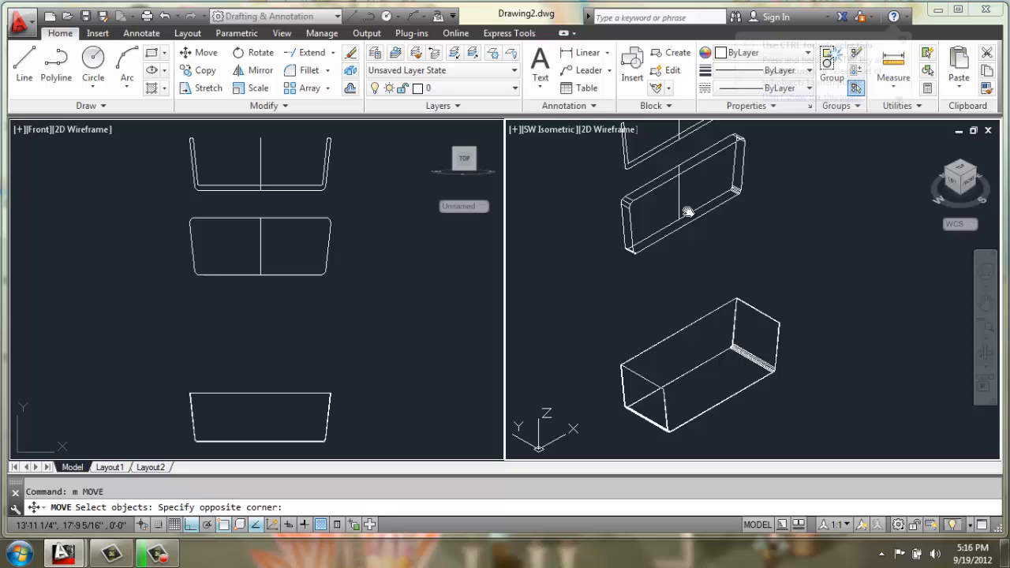
left_click(679, 221)
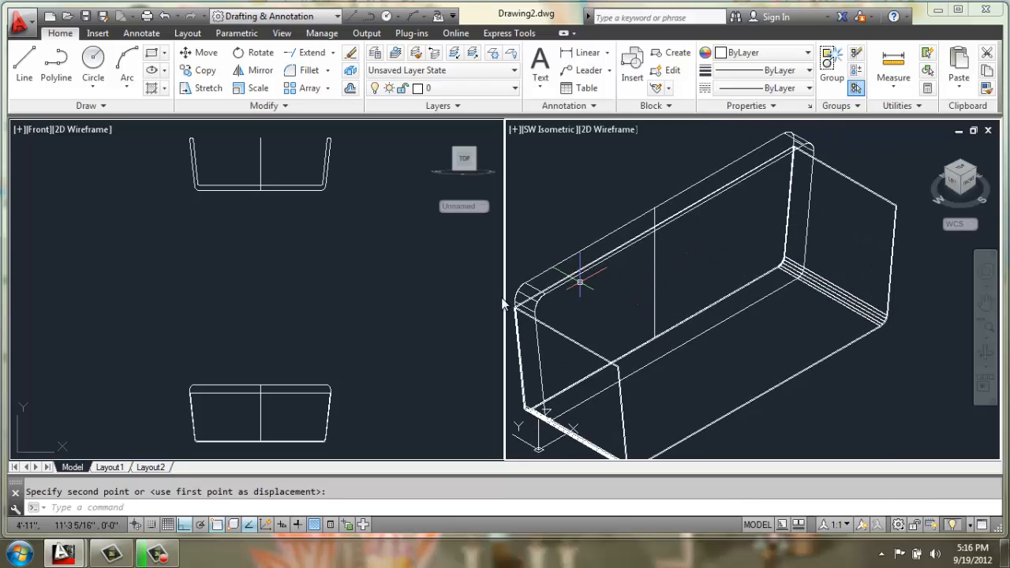
mouse_move(217, 439)
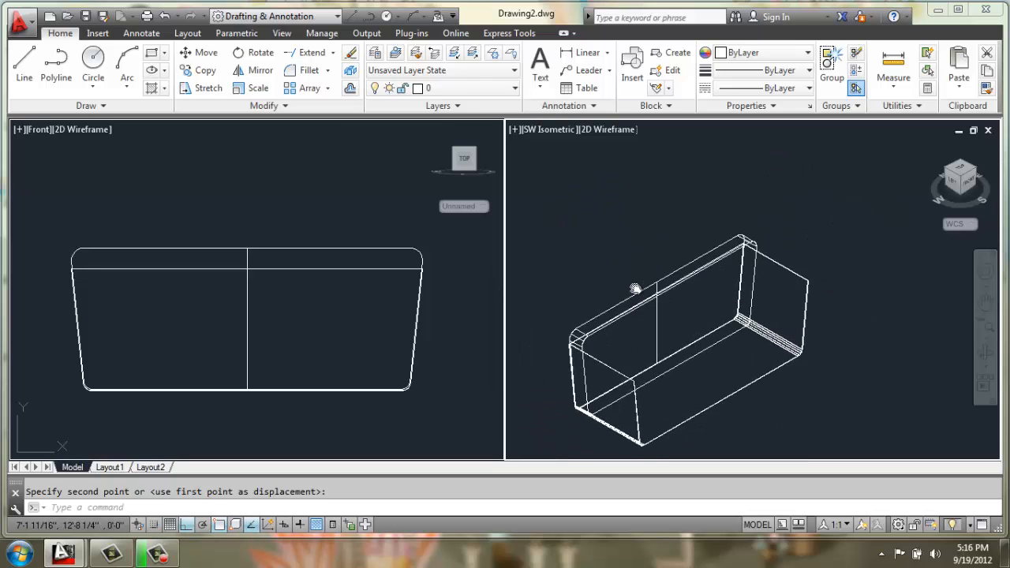
Move the U-shaped shell from its midpoint onto the back panel's midpoint
left_click(625, 286)
type("m")
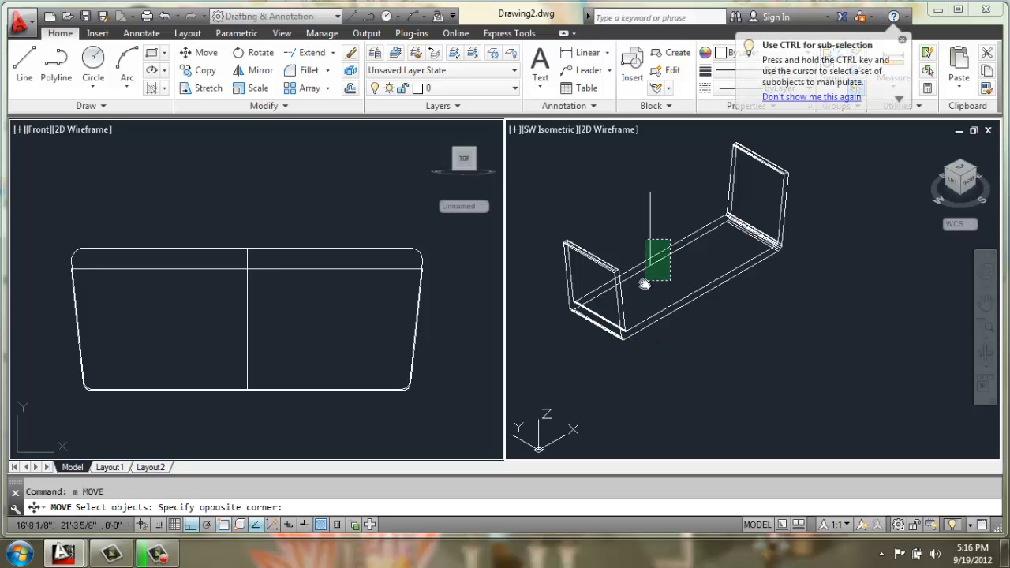
left_click(657, 259)
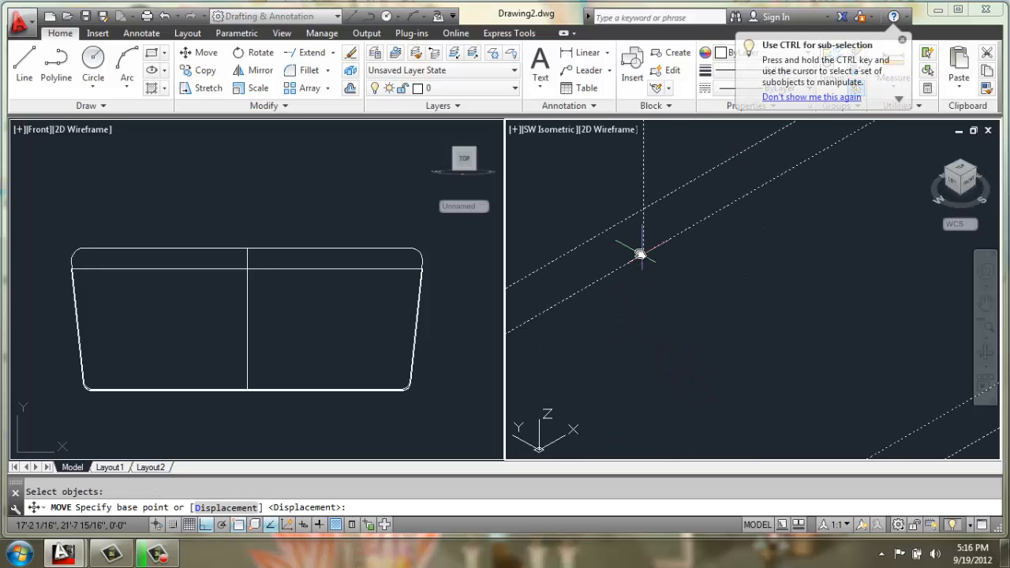
left_click(639, 253)
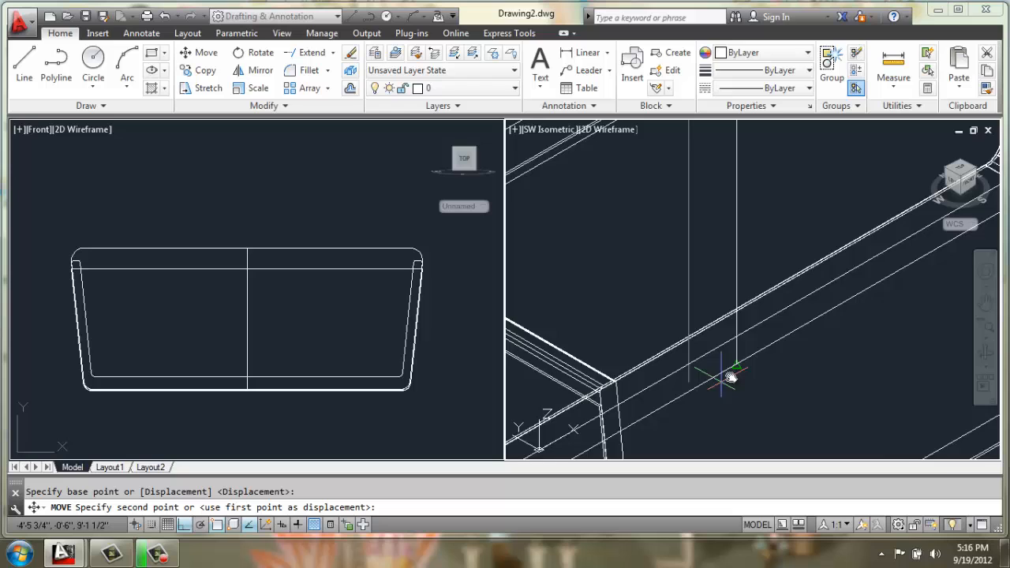
mouse_move(738, 366)
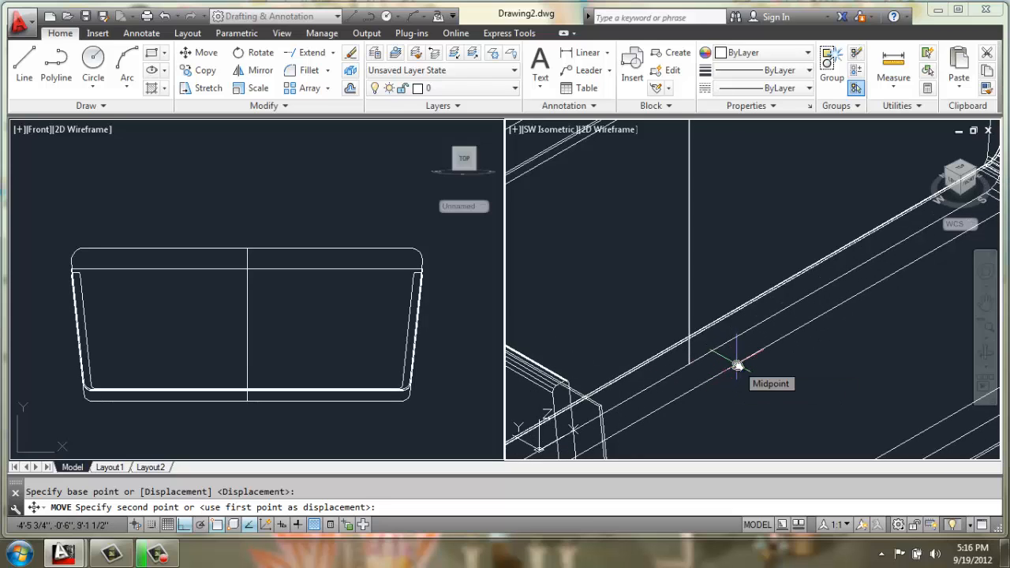
left_click(738, 365)
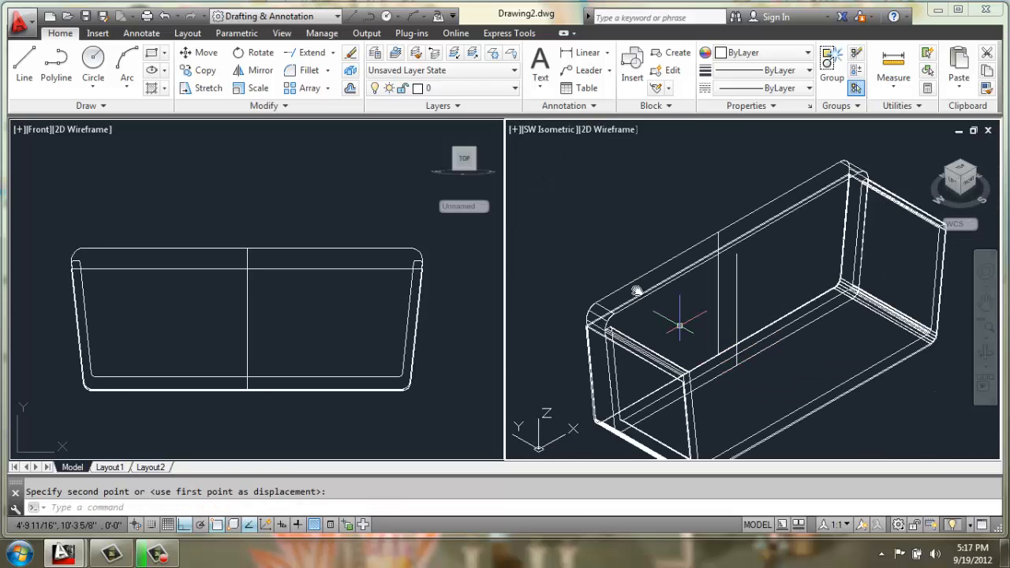
key("Escape")
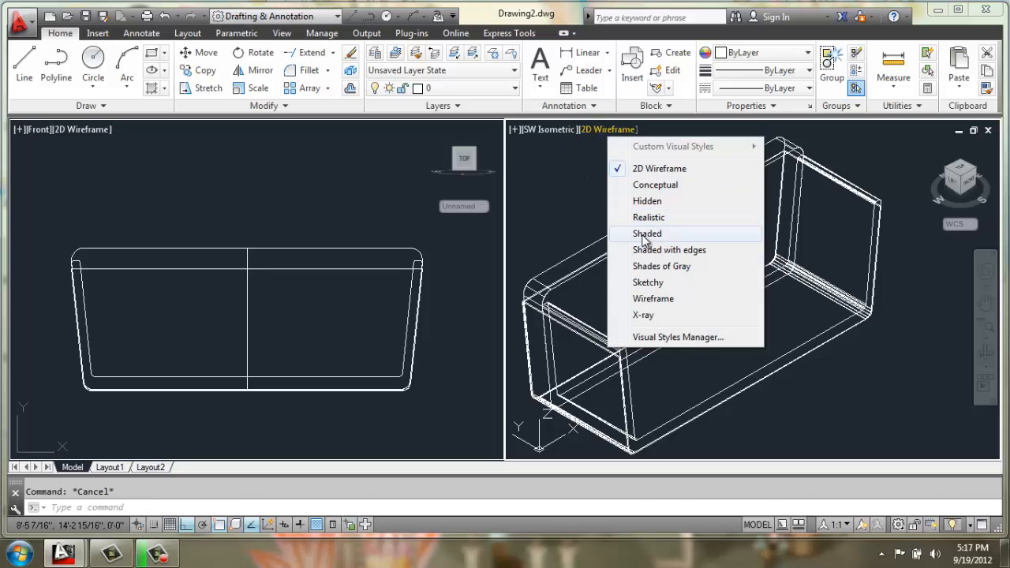
left_click(647, 233)
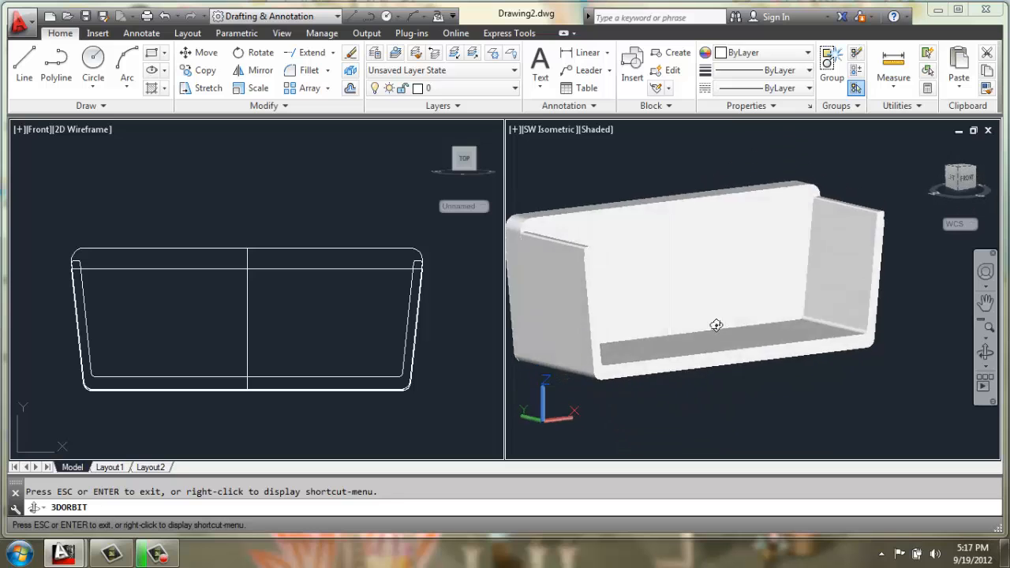
left_click_drag(716, 324, 530, 320)
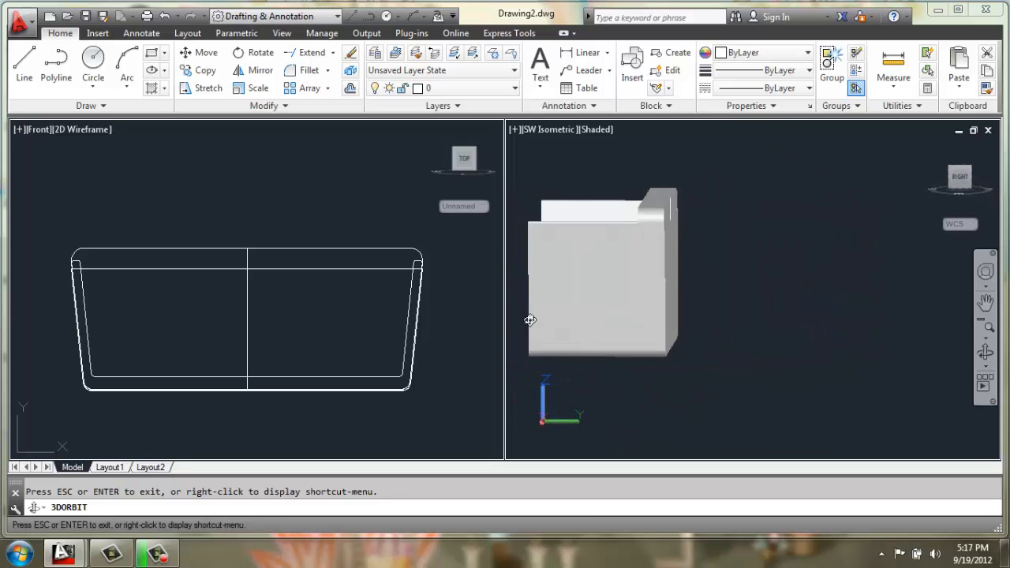
left_click_drag(530, 320, 641, 308)
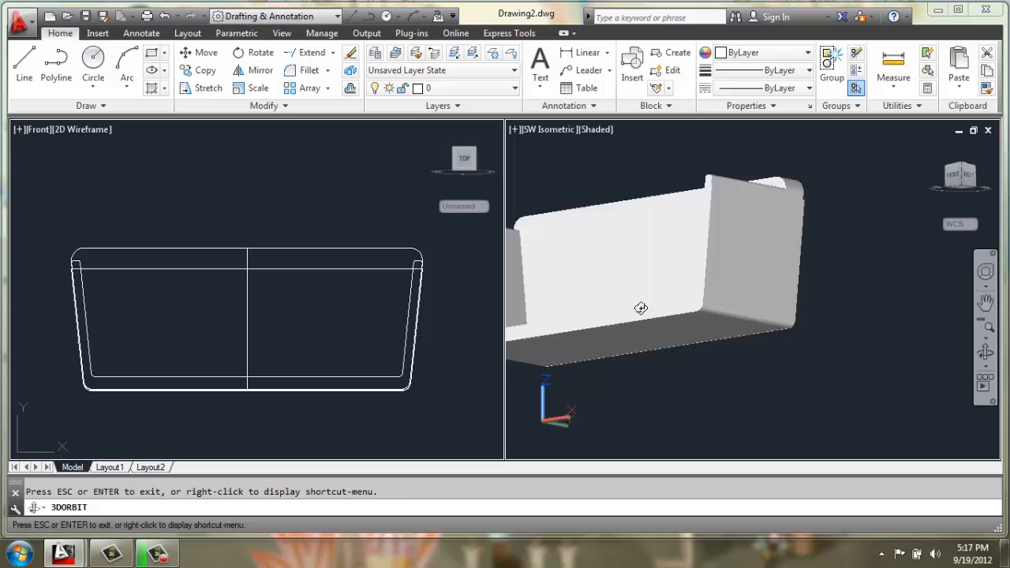
left_click_drag(641, 308, 642, 226)
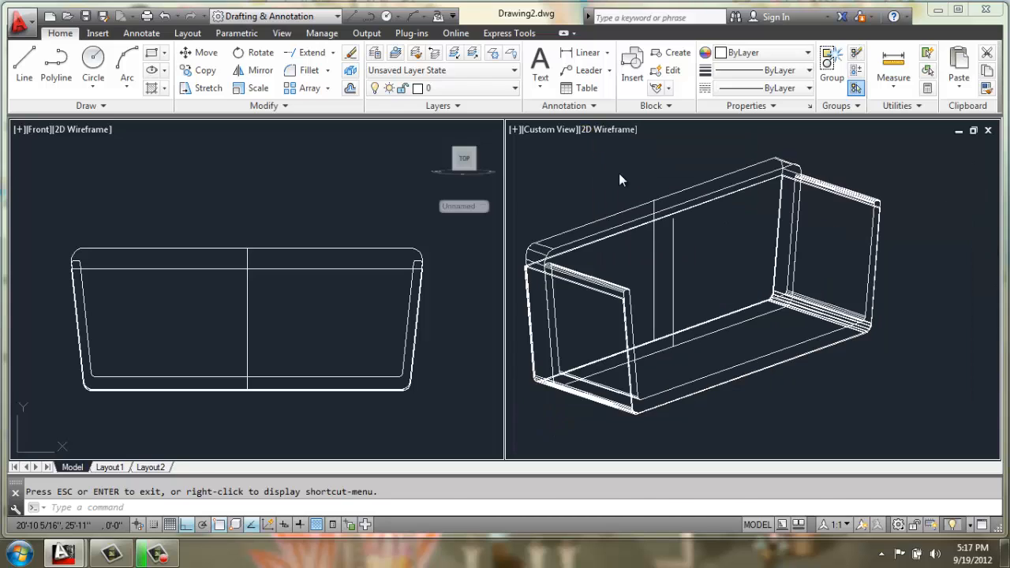
Draw a closed 2'1" by 8" cushion polyline and fillet all its corners at 1 inch
left_click(683, 254)
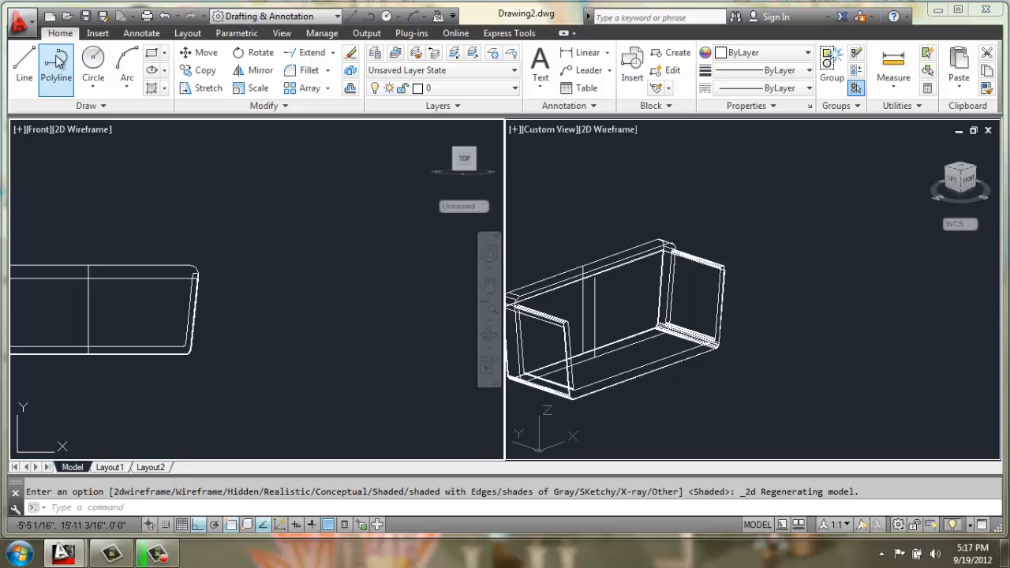
left_click(56, 65)
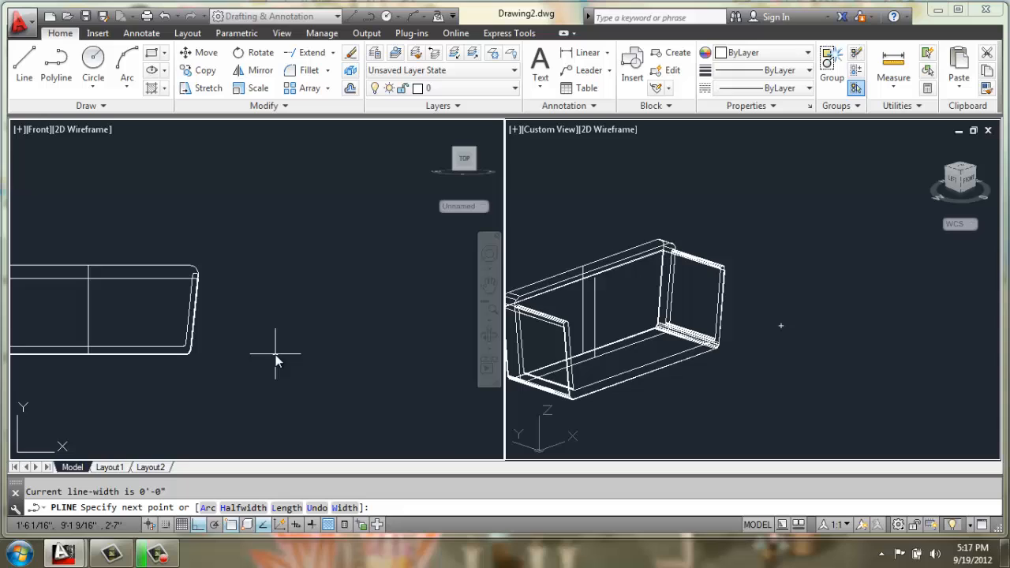
mouse_move(407, 387)
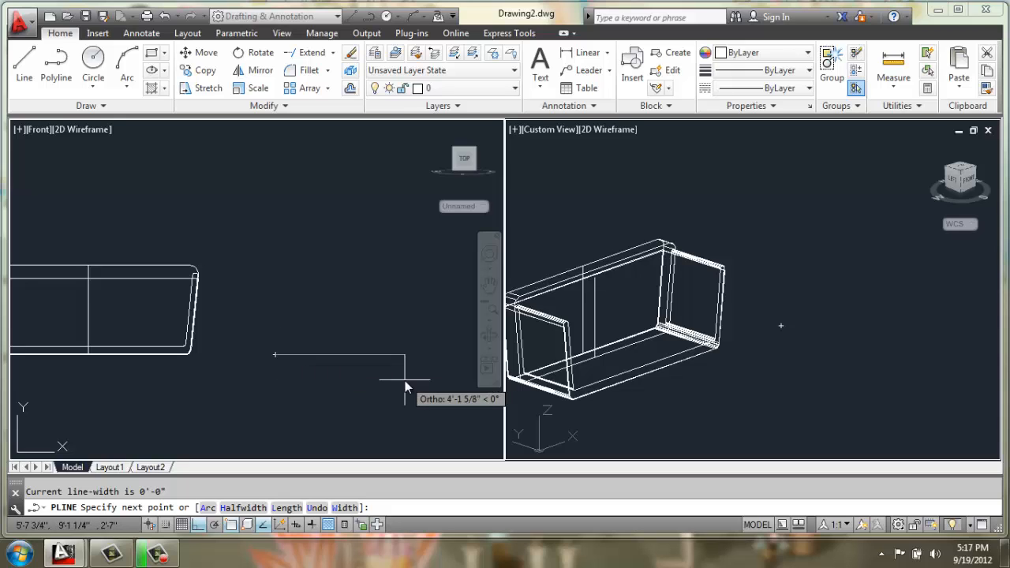
type("2'1")
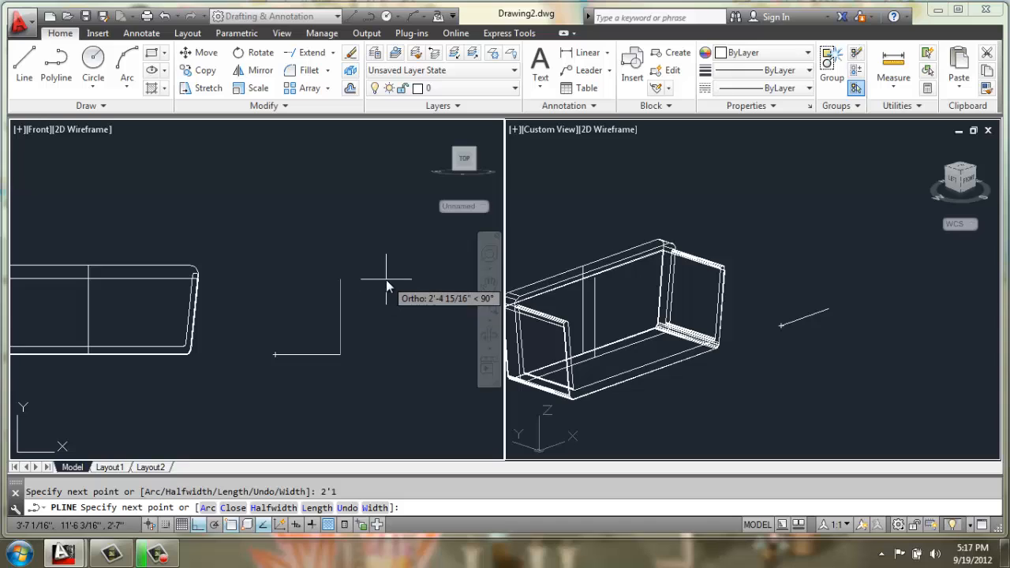
type("8")
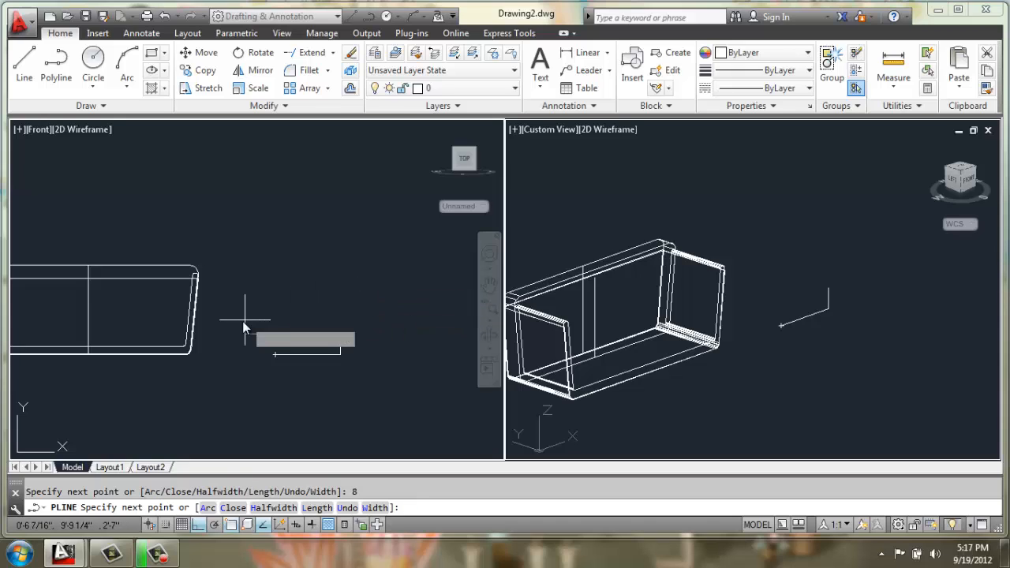
type("2'1")
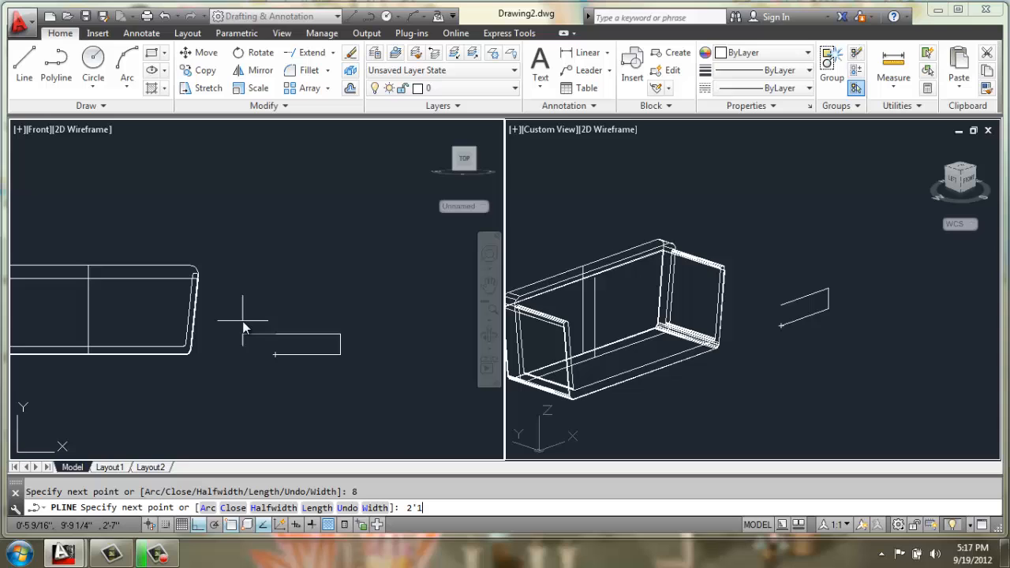
type("c")
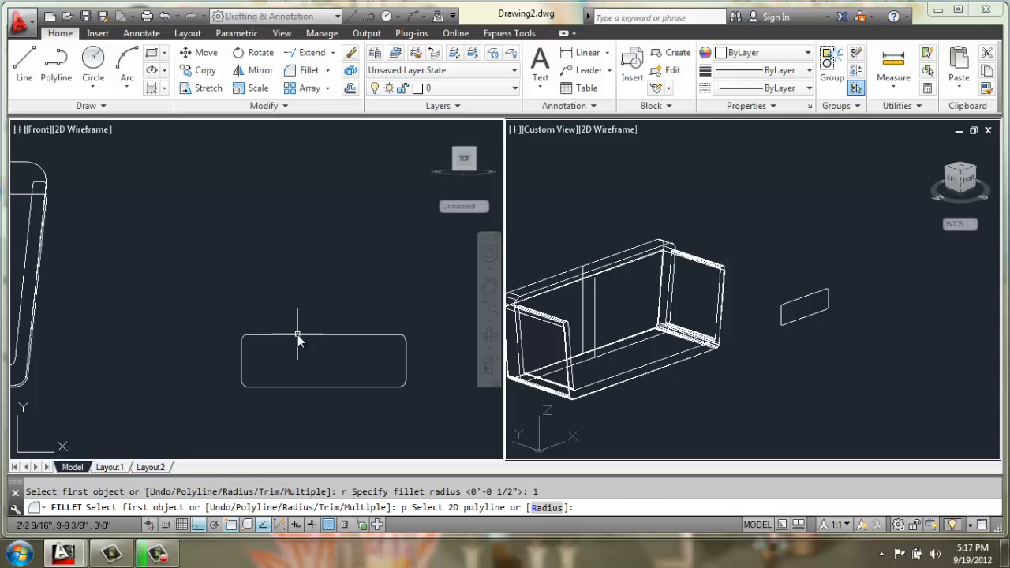
left_click(324, 360)
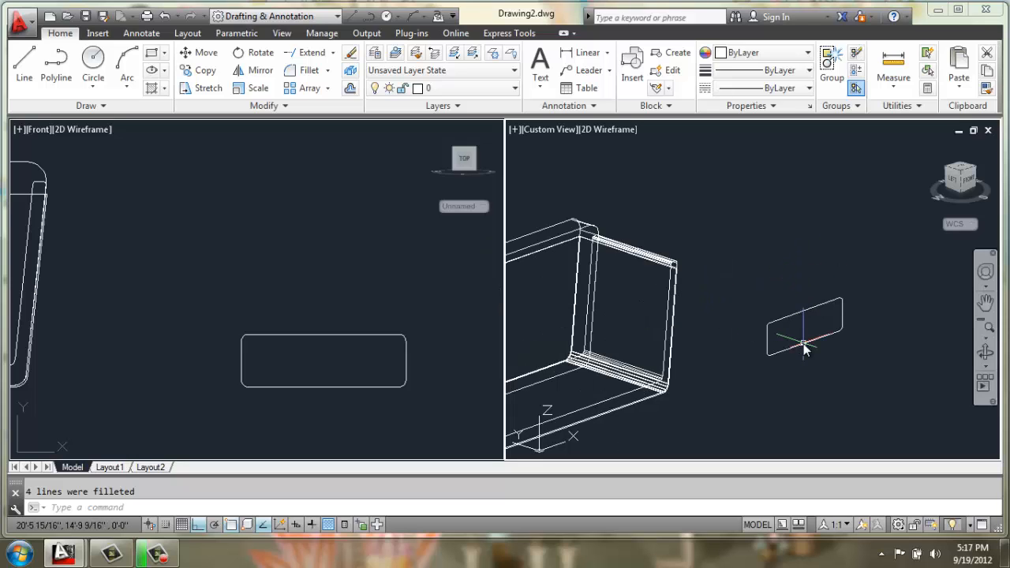
Extrude the cushion profile 26 inches and fillet its edges with a 1-inch radius
type("ex")
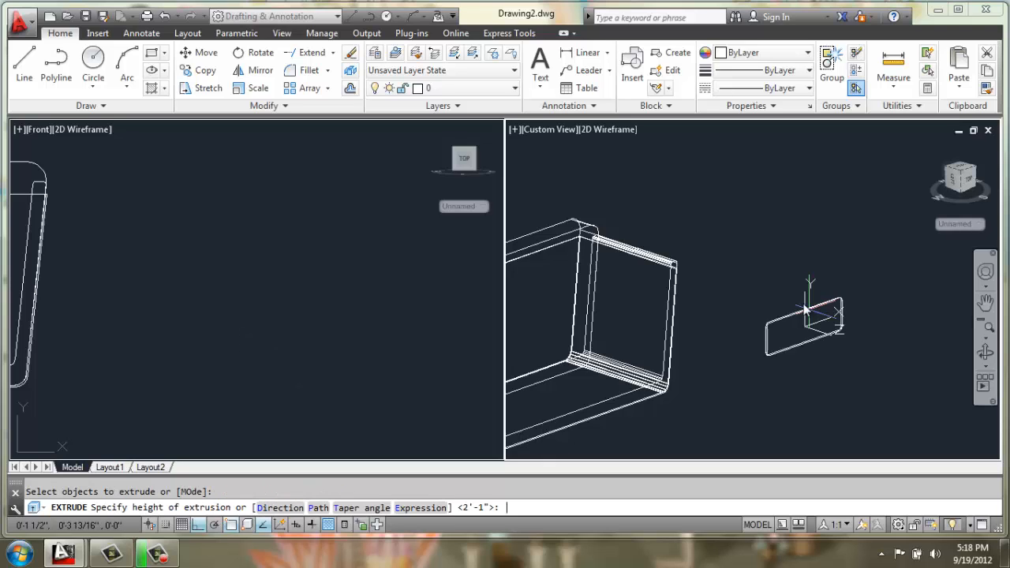
mouse_move(794, 302)
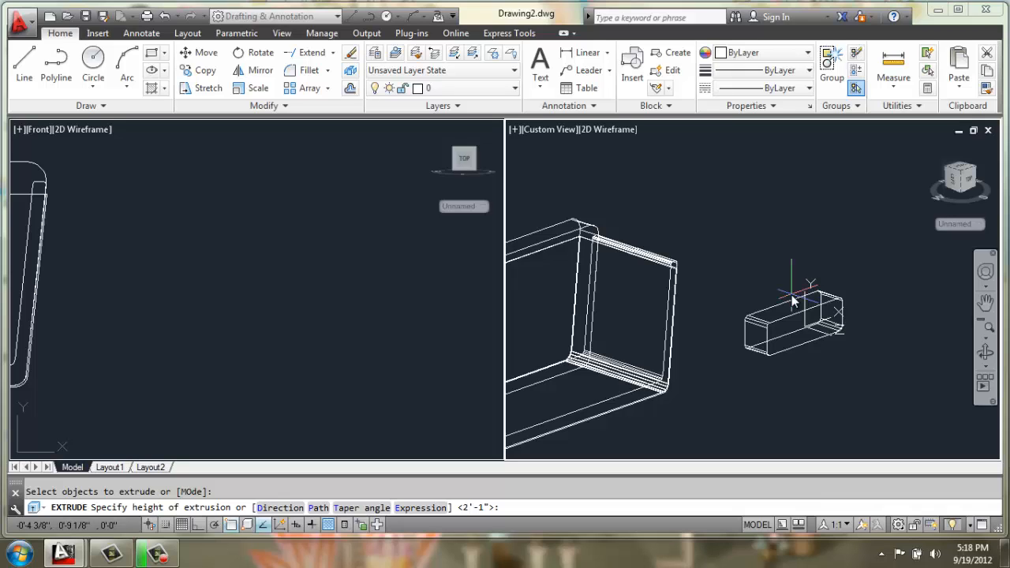
mouse_move(762, 275)
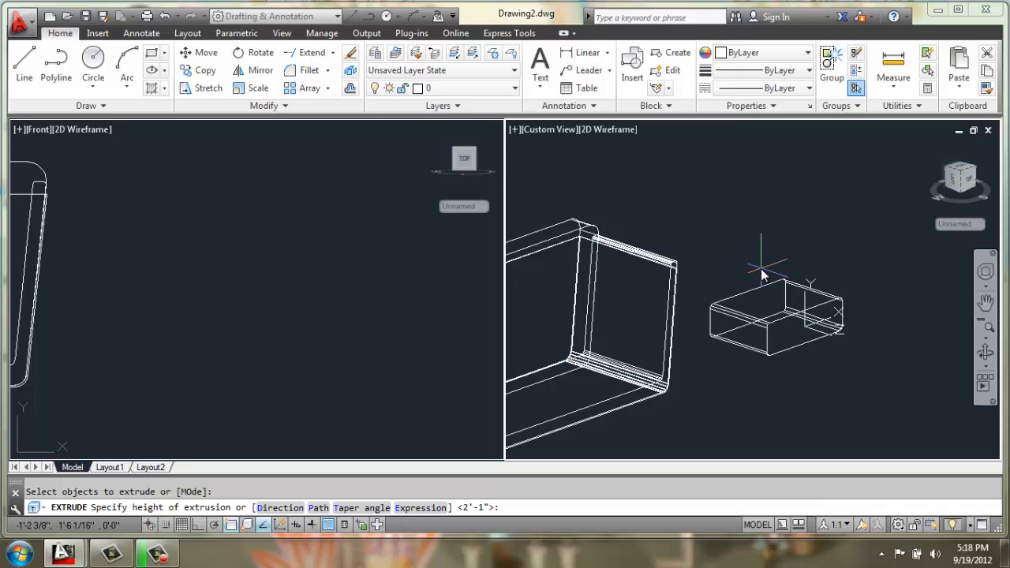
type("26")
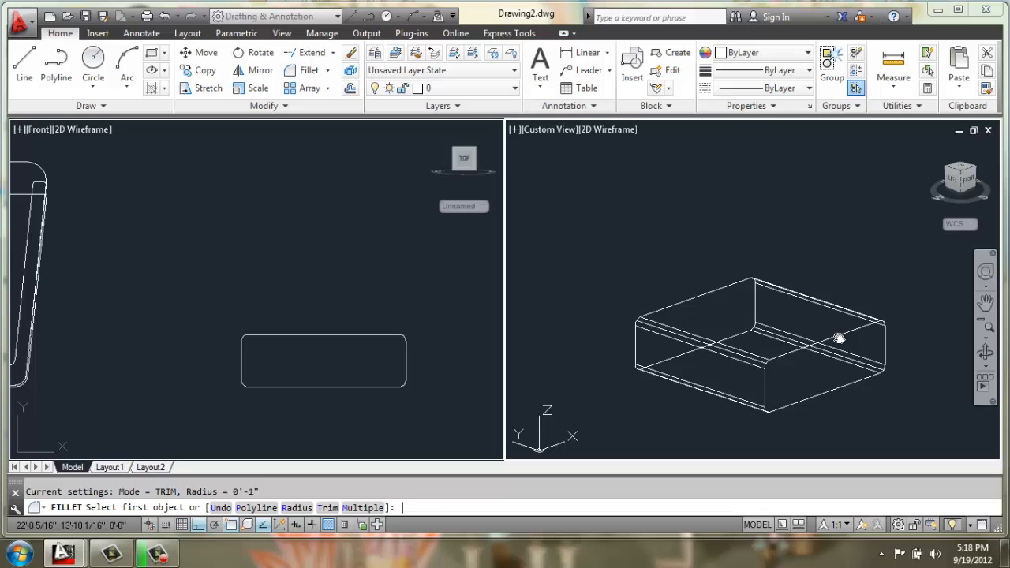
type("1\">: 1")
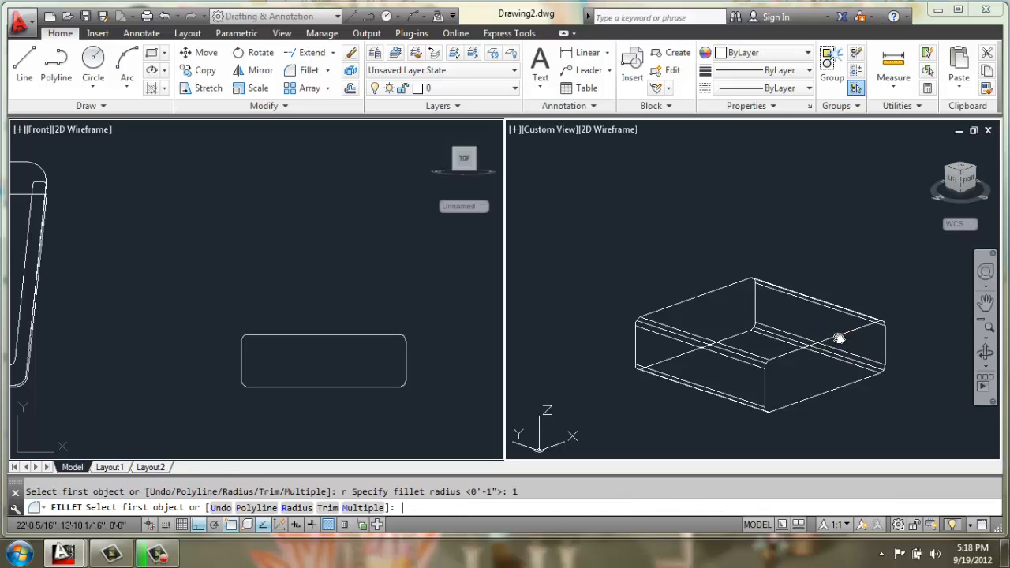
type("m")
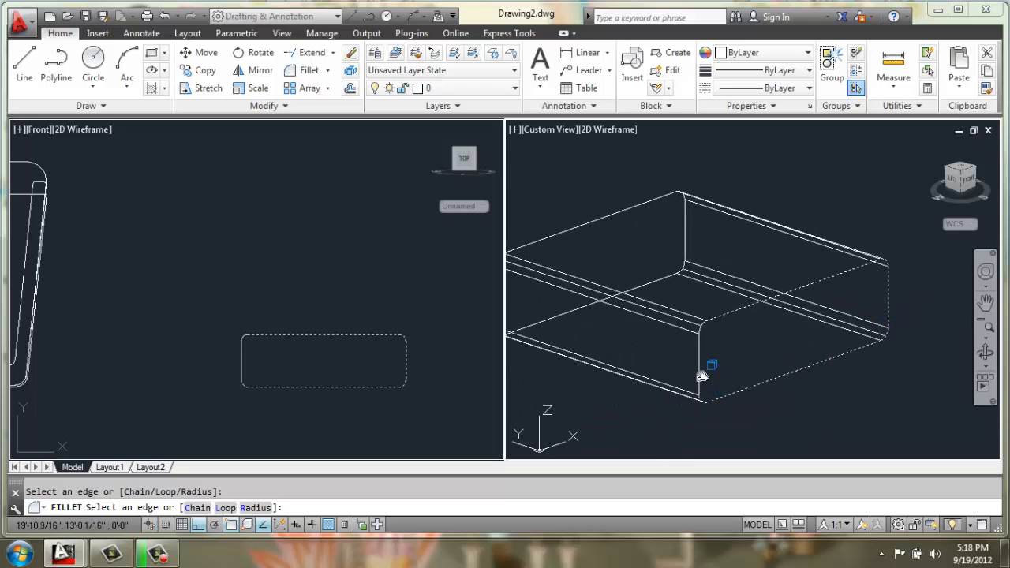
mouse_move(703, 328)
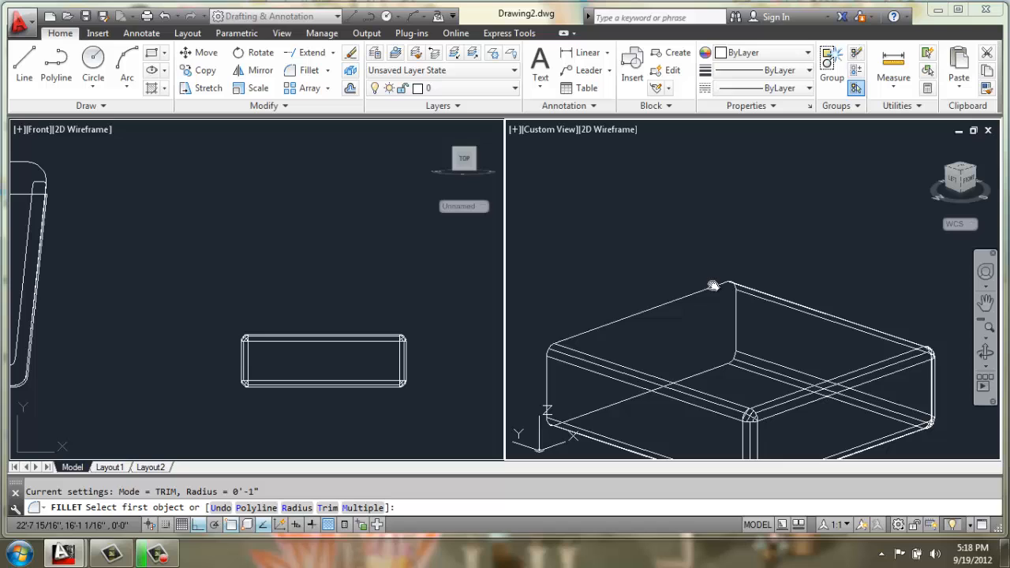
left_click(715, 286)
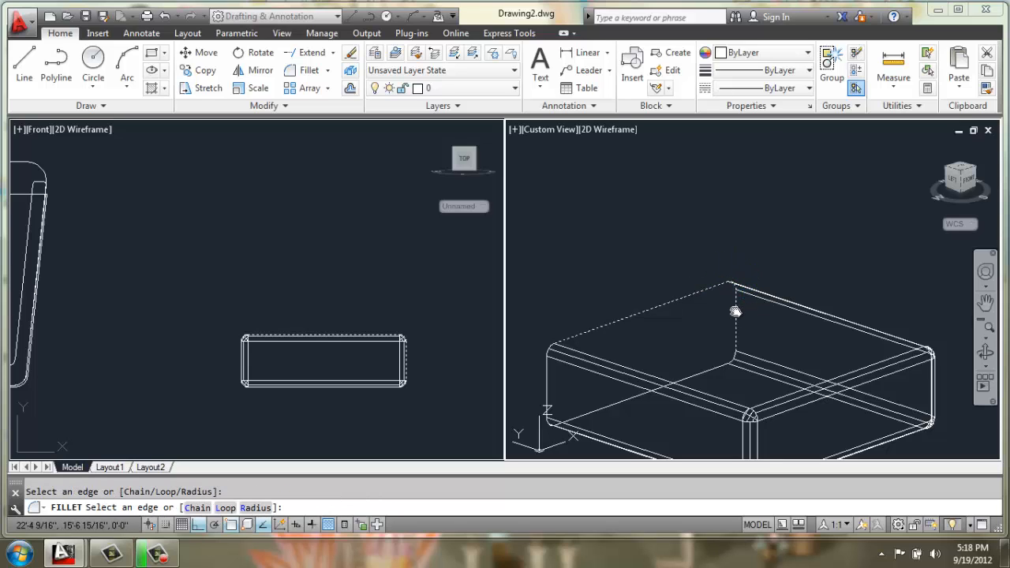
mouse_move(713, 372)
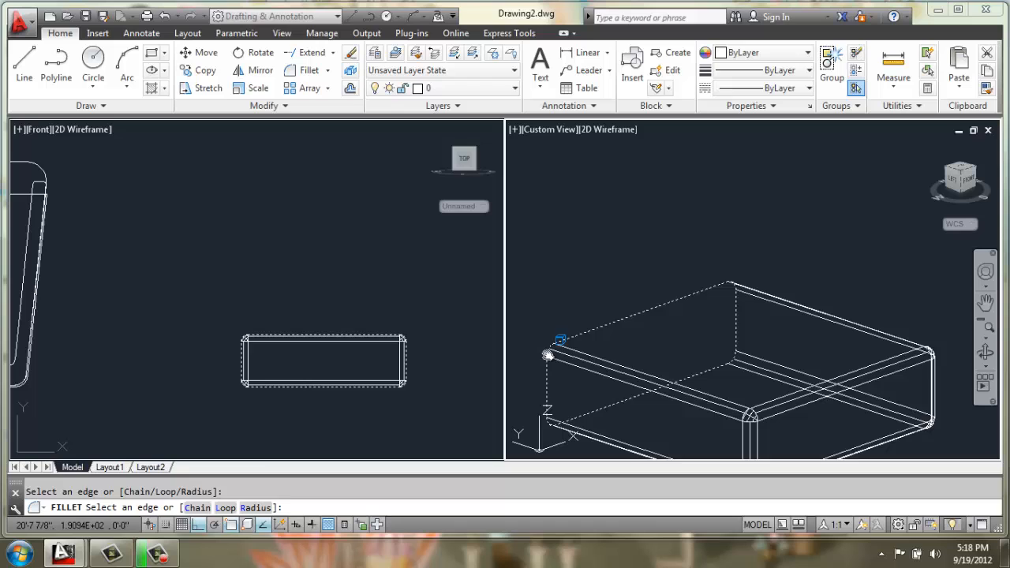
left_click(654, 340)
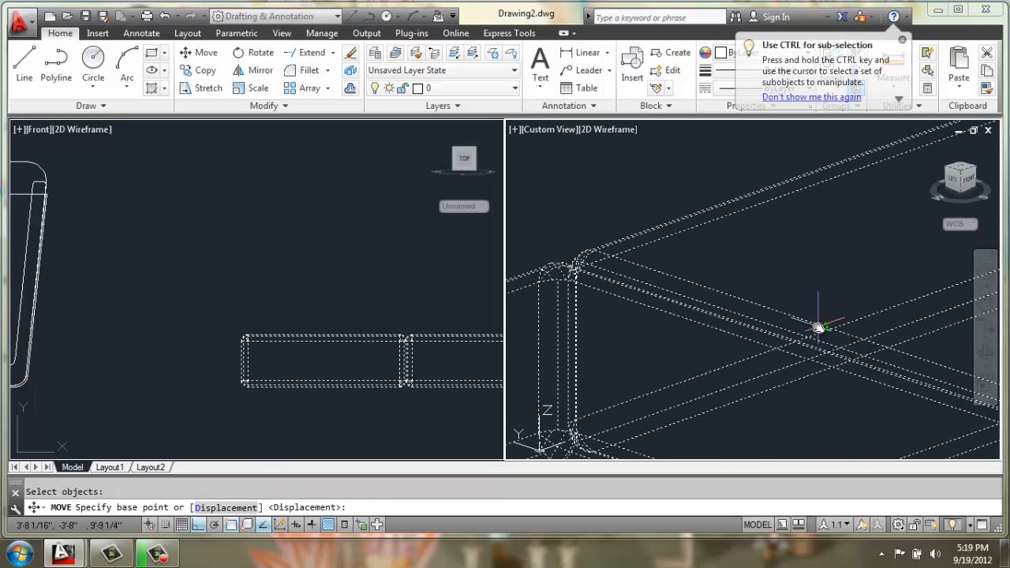
mouse_move(809, 379)
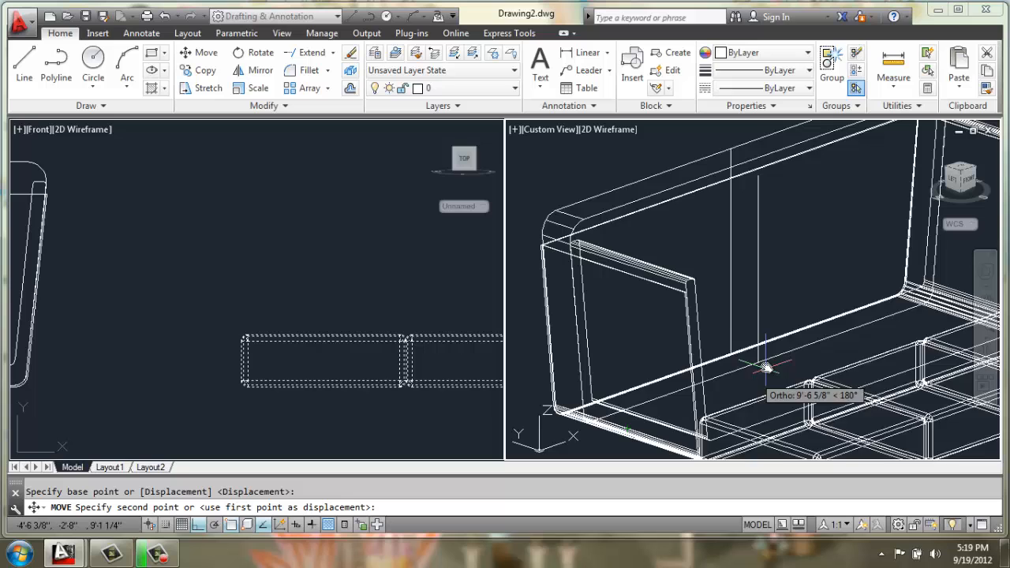
Drop the cushion into the sofa, then shift the cushions 3 inches from their midpoint
left_click(773, 371)
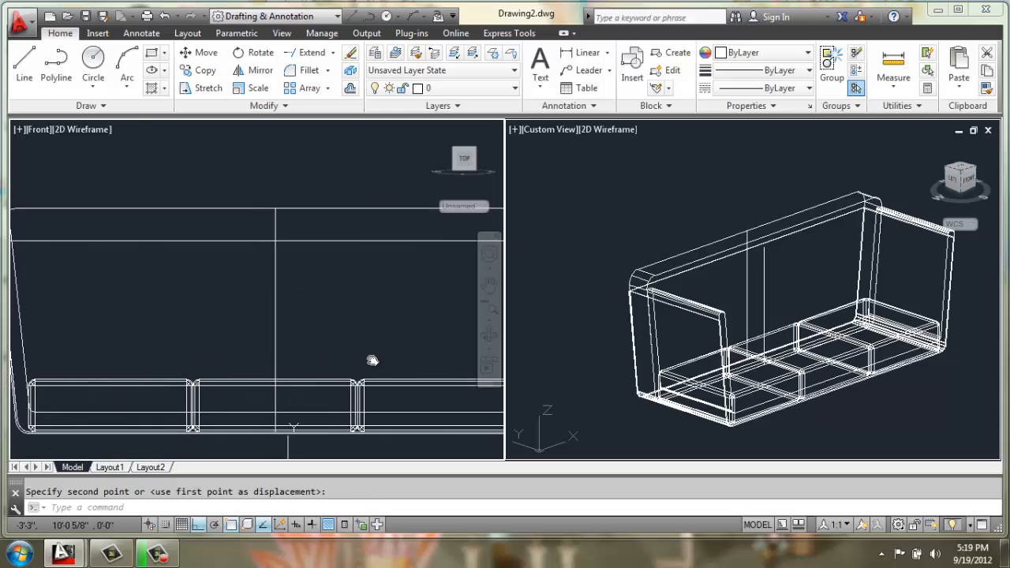
mouse_move(594, 350)
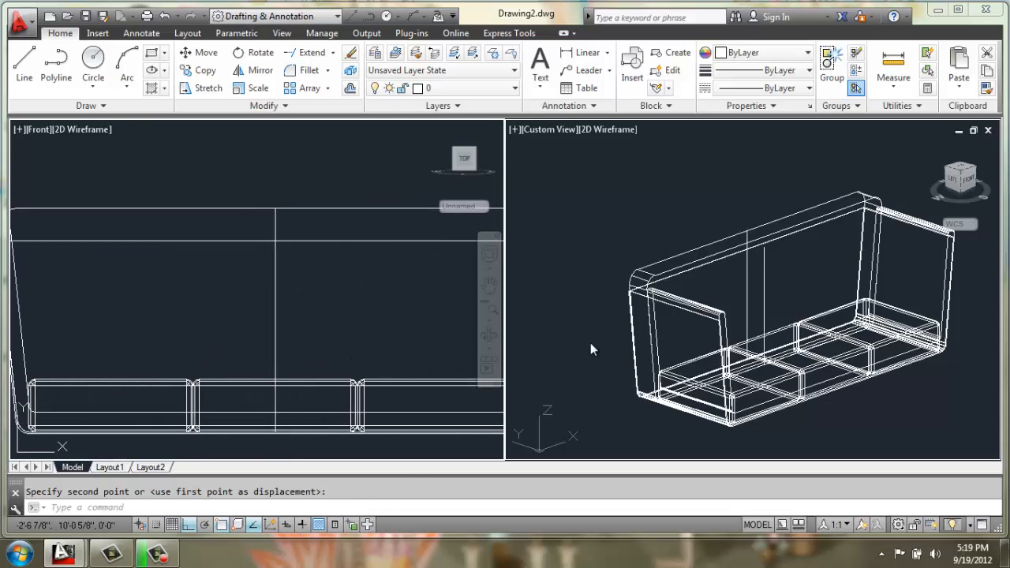
mouse_move(807, 377)
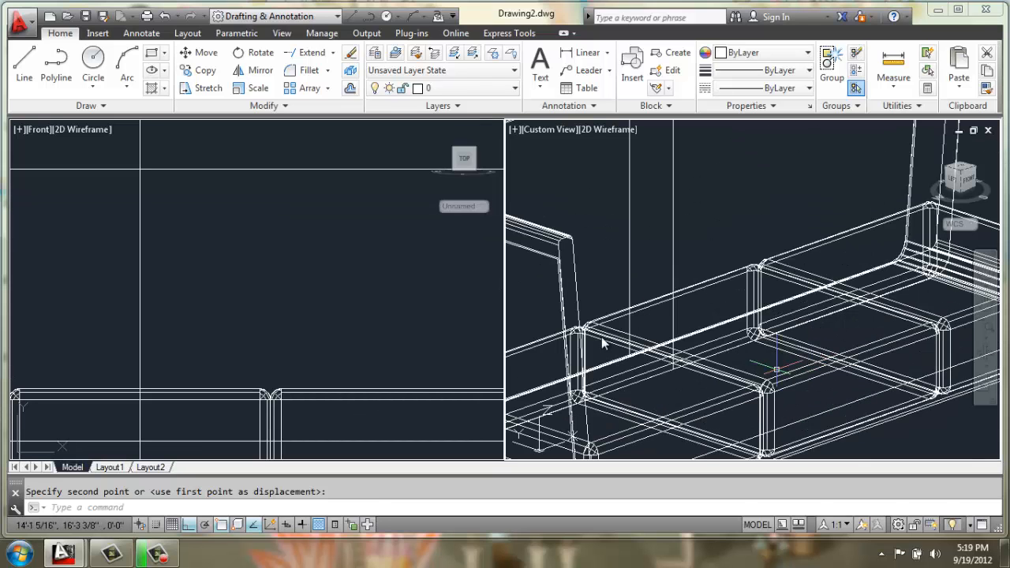
mouse_move(795, 235)
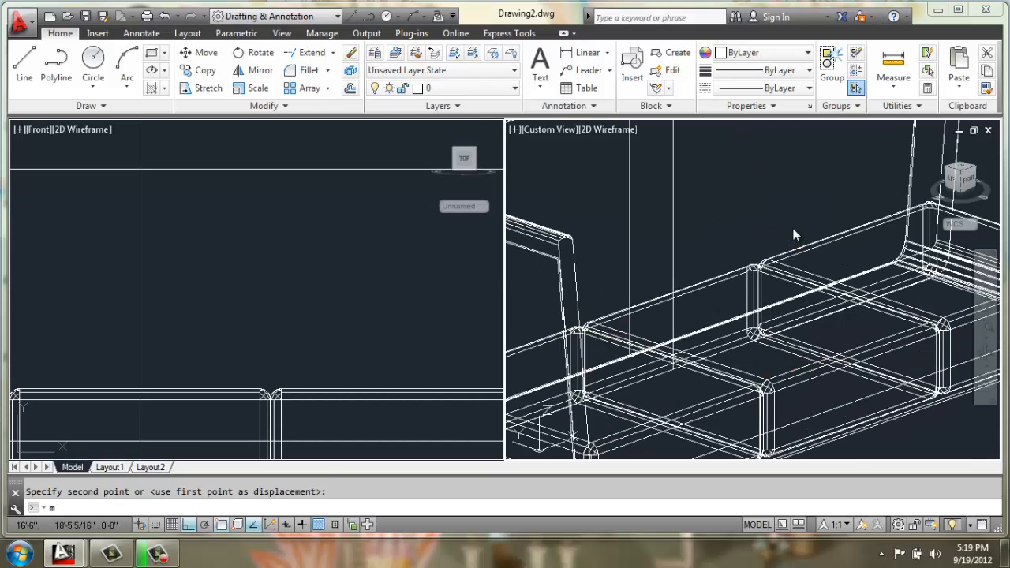
left_click(513, 355)
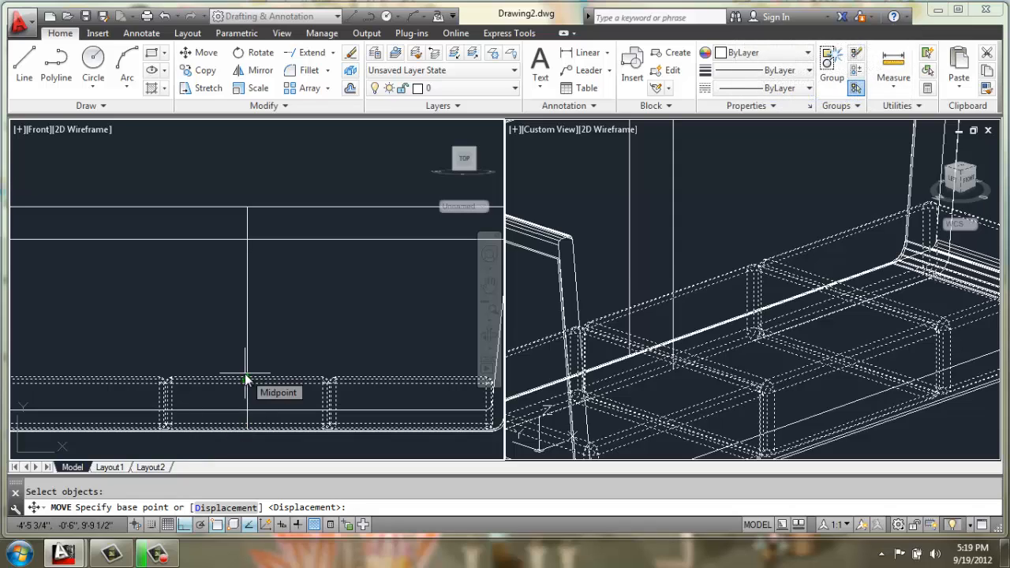
left_click(245, 379)
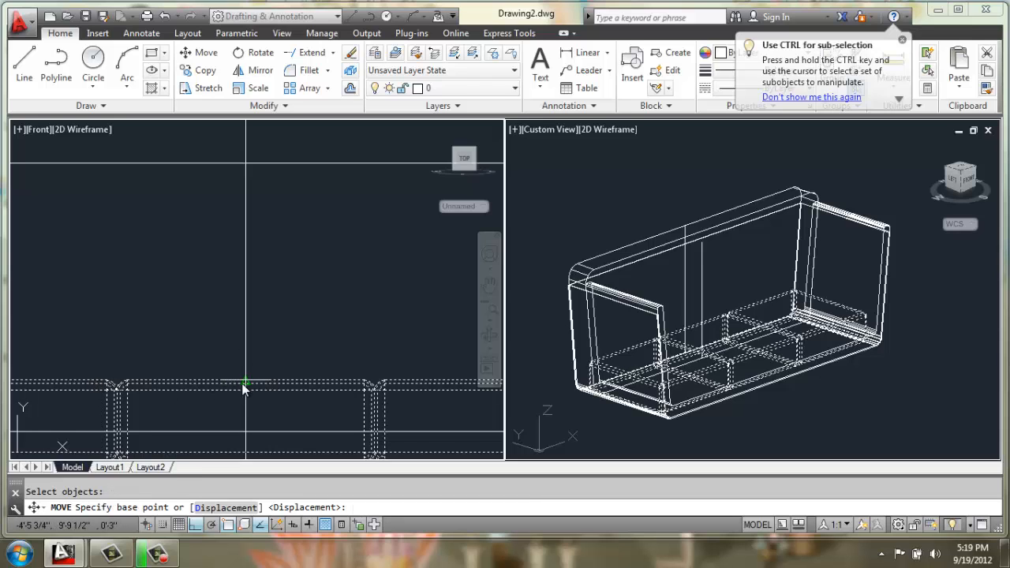
type("3")
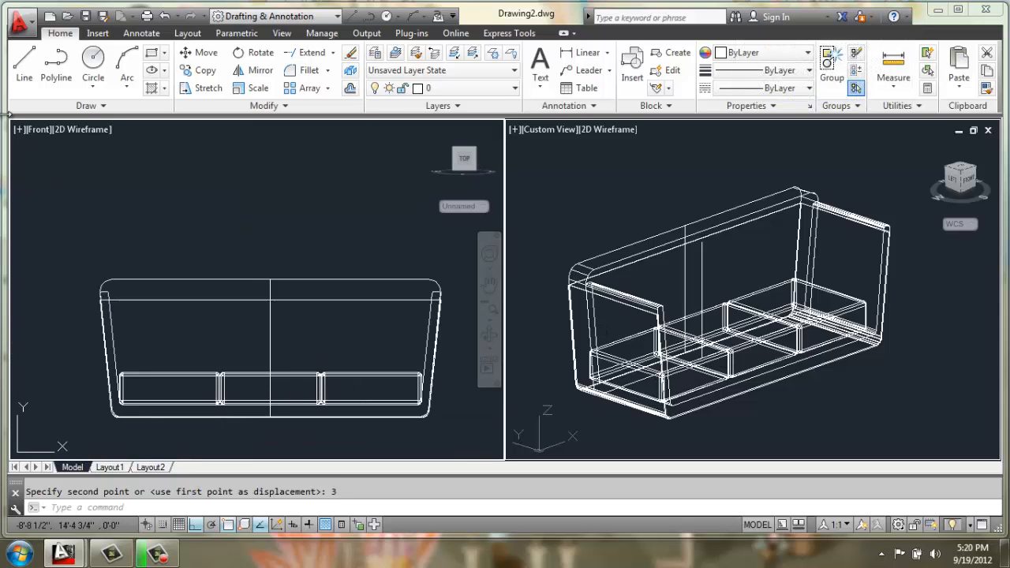
Switch the viewport to Top view and window-select the three seat cushions
left_click(38, 129)
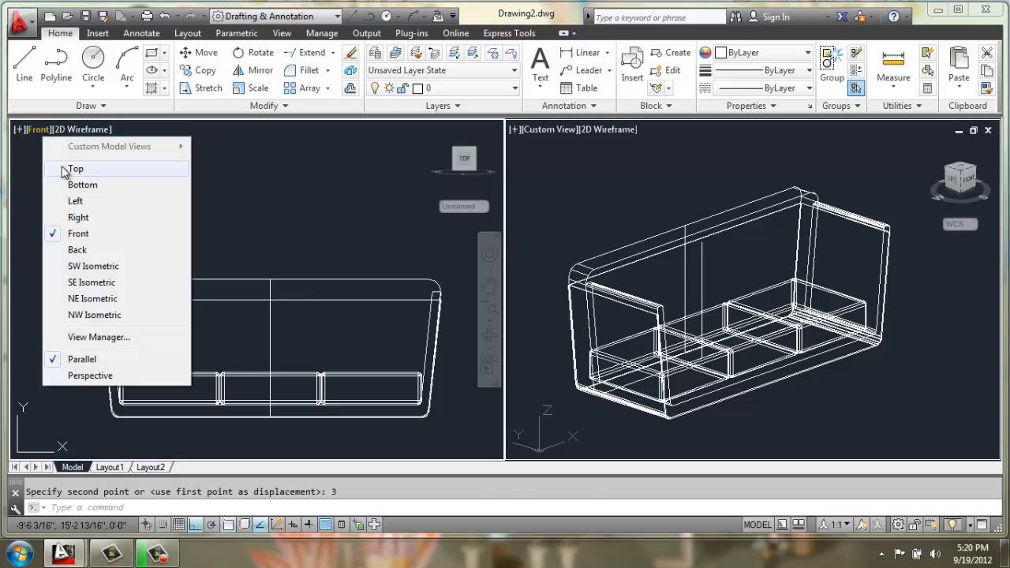
left_click(74, 169)
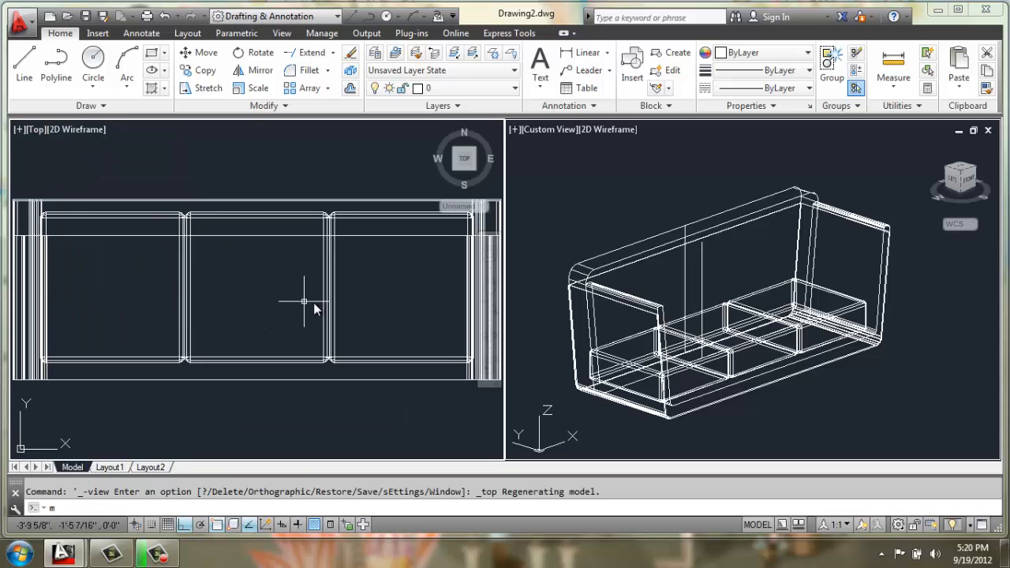
left_click_drag(302, 303, 243, 371)
type("1")
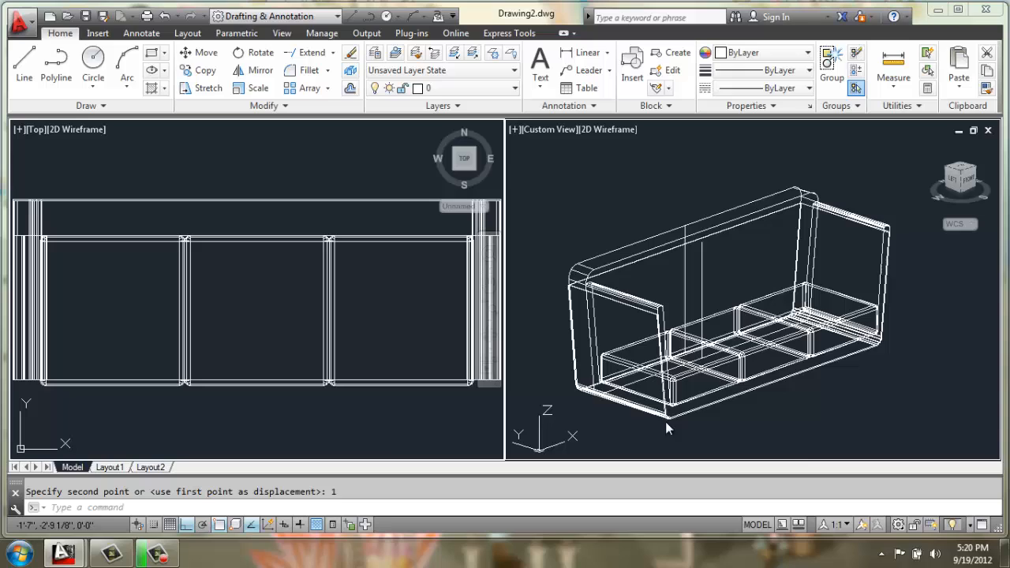
mouse_move(691, 359)
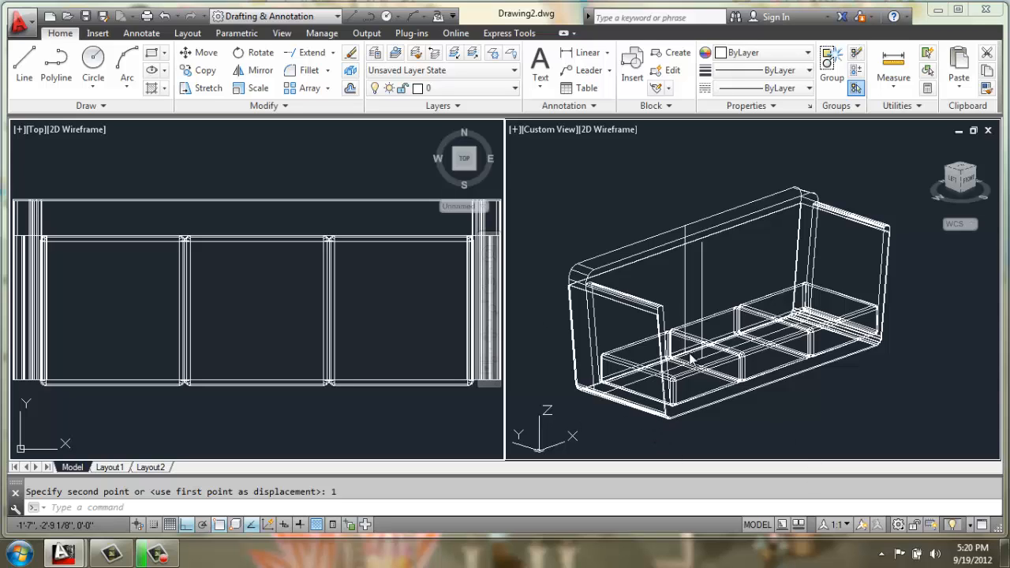
mouse_move(569, 243)
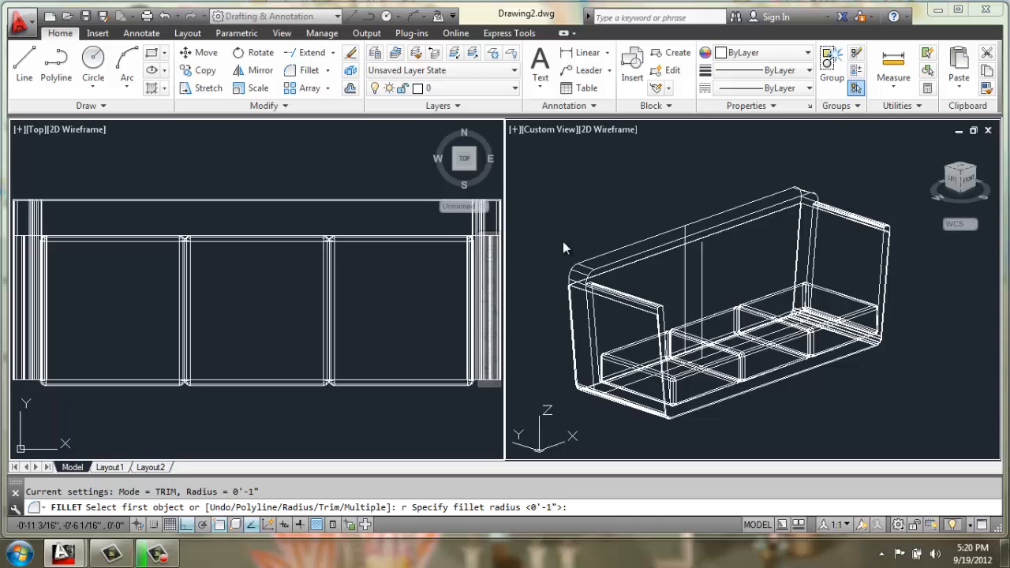
Fillet the top edges of the shell's back and arms with a radius of 2
type("2")
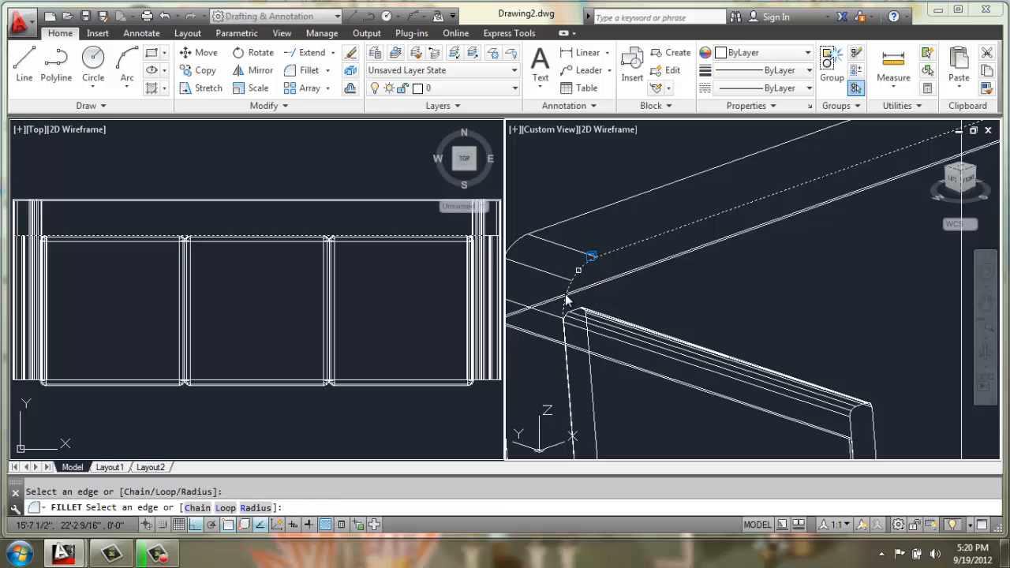
left_click(568, 300)
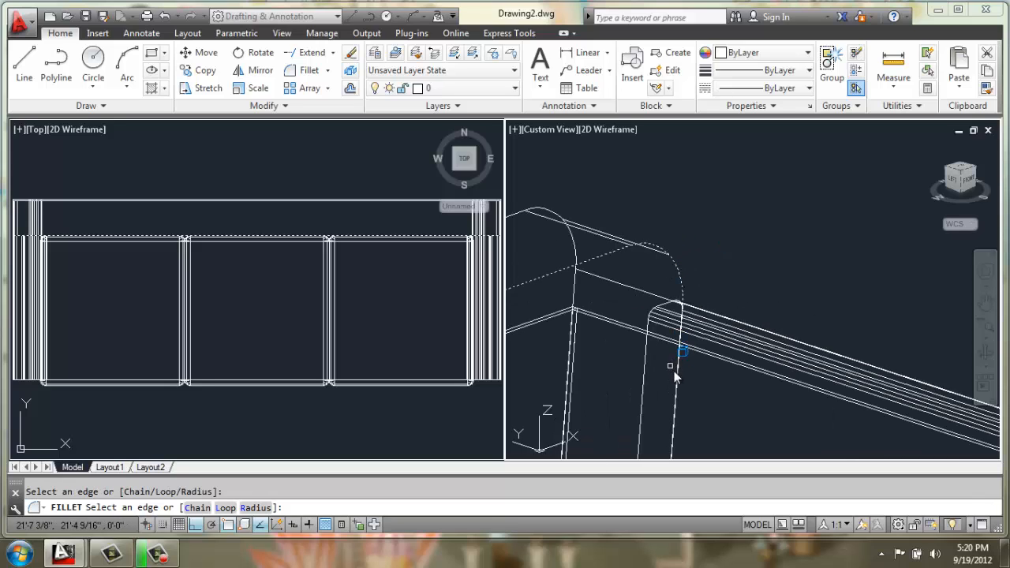
mouse_move(673, 388)
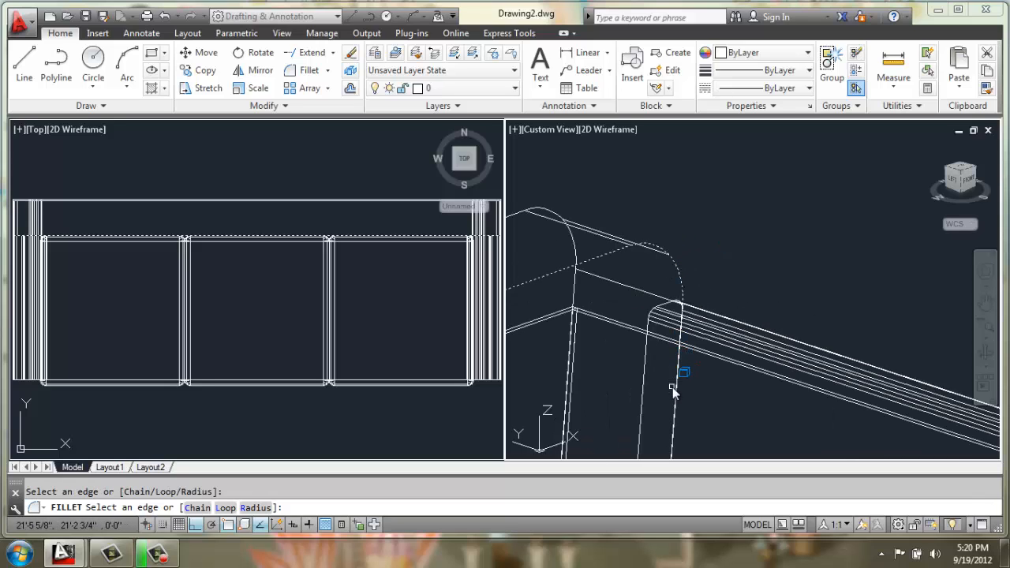
left_click(676, 388)
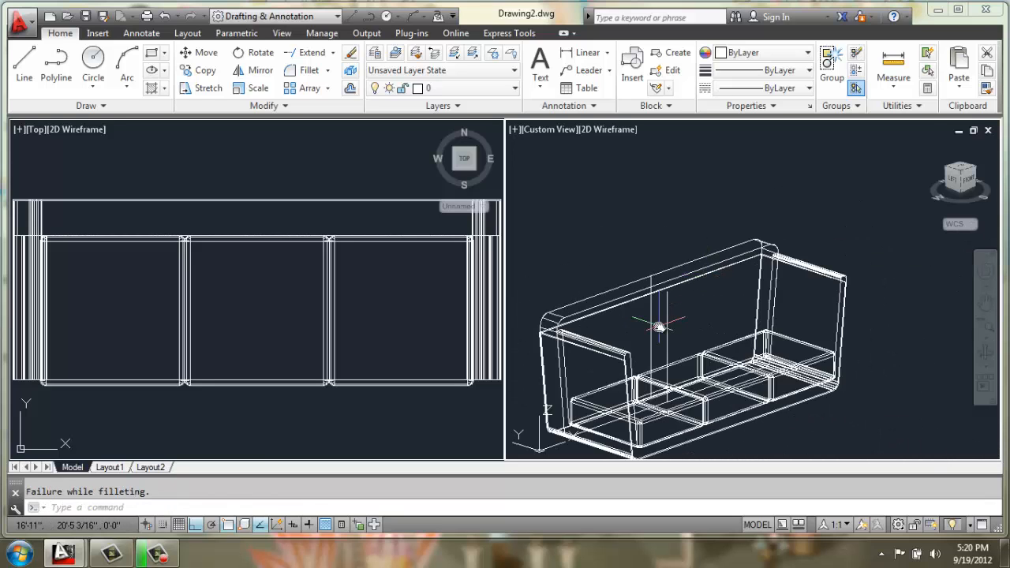
scroll("up", 3)
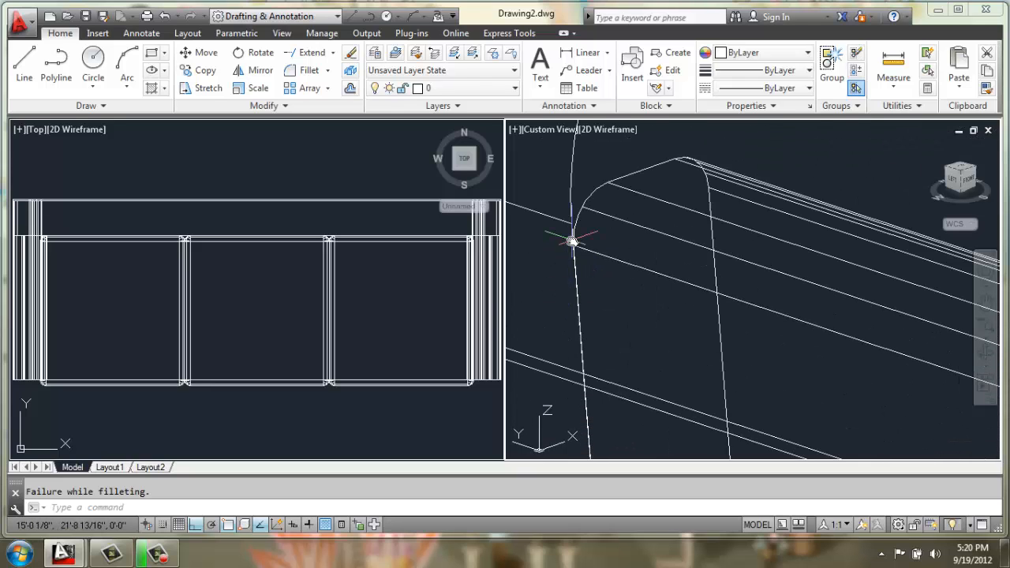
left_click(304, 70)
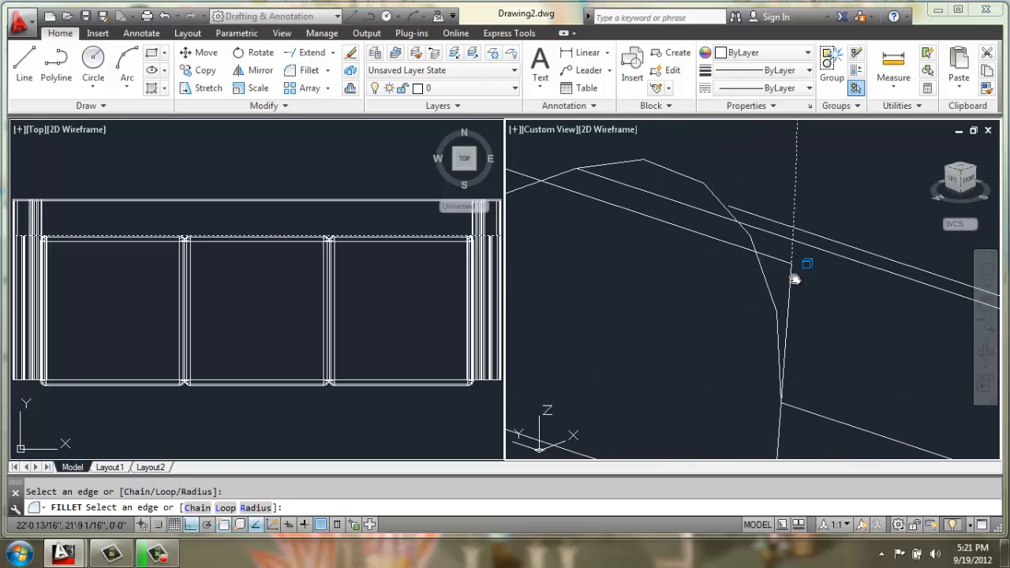
left_click(789, 281)
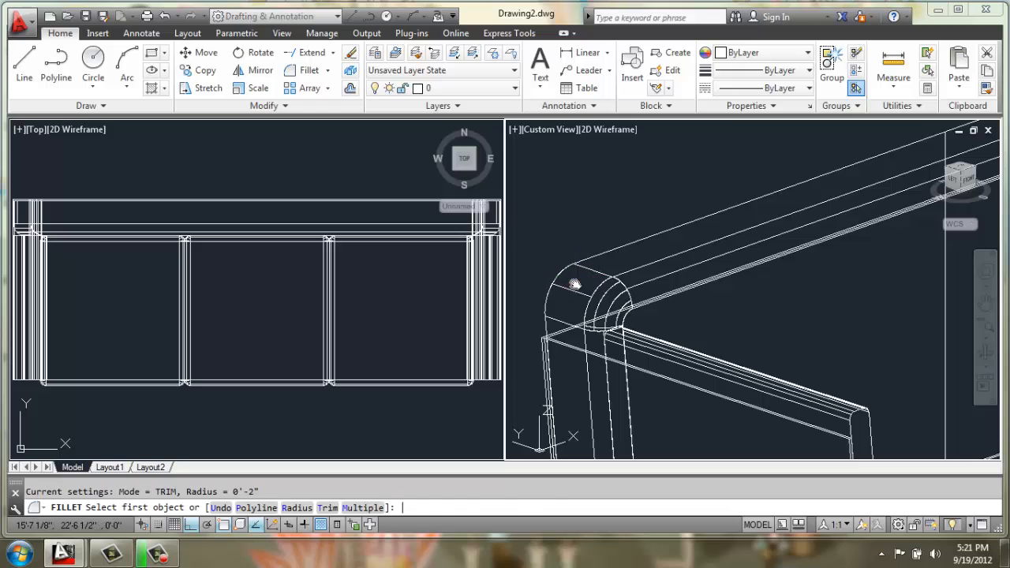
type("r")
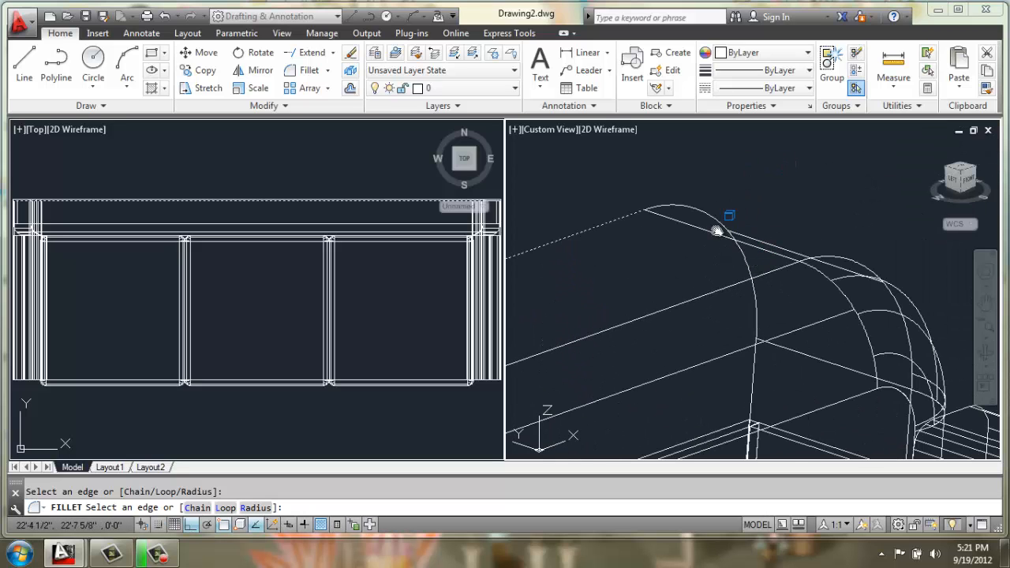
mouse_move(752, 381)
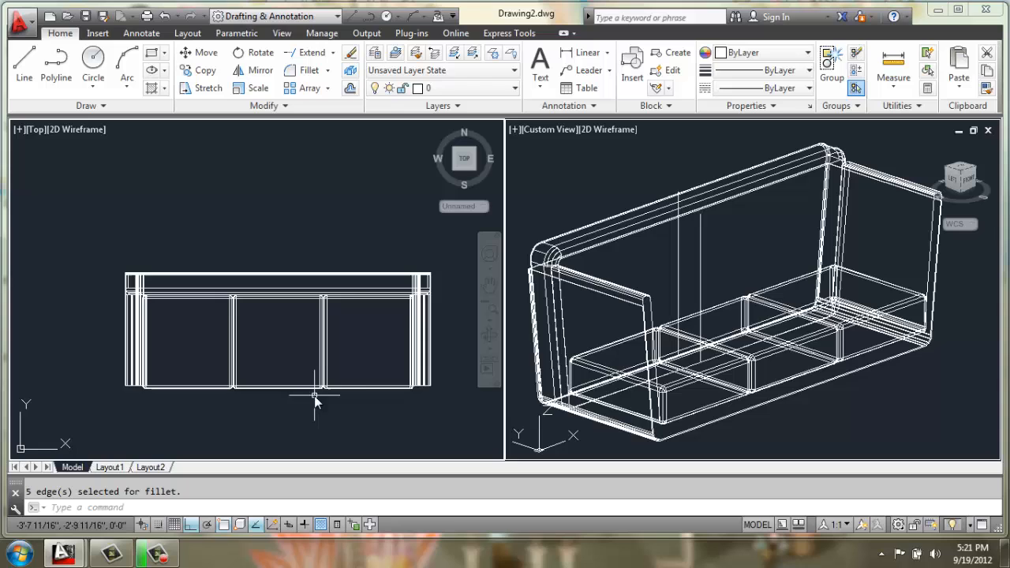
mouse_move(746, 430)
type("l")
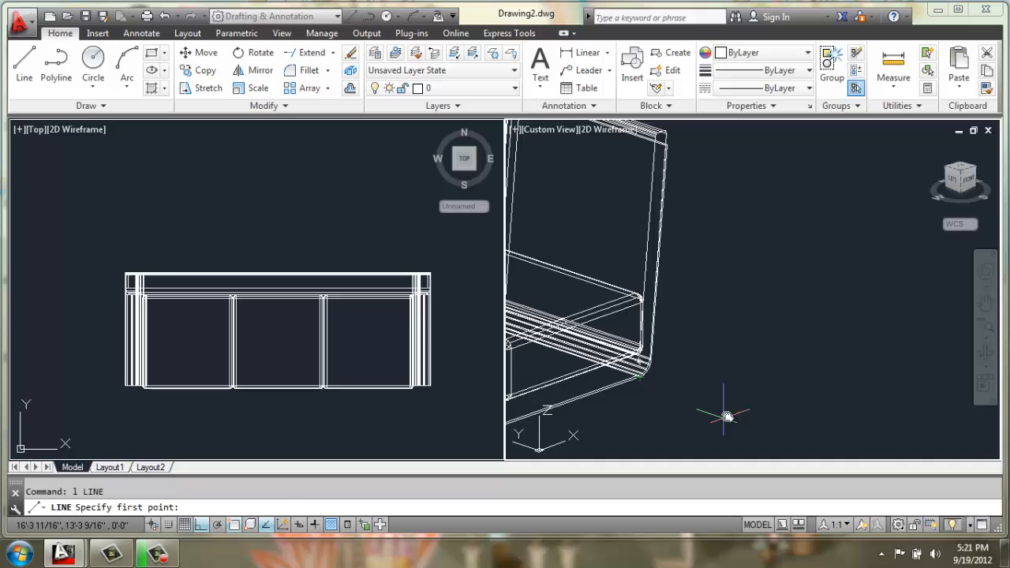
mouse_move(735, 411)
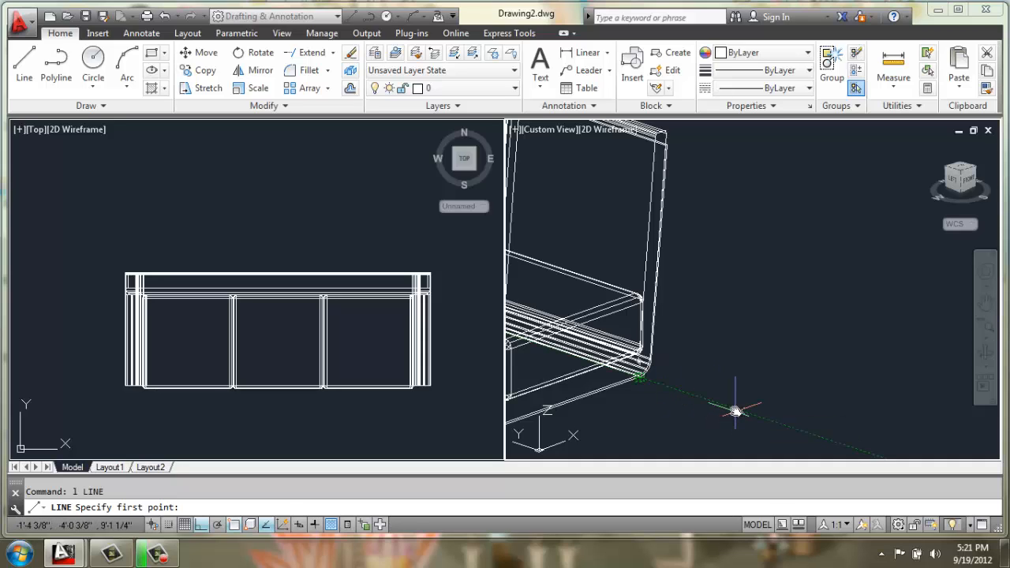
Draw an 8-inch leg axis with a 0.5-radius circle, then loft between the two circles
left_click(640, 379)
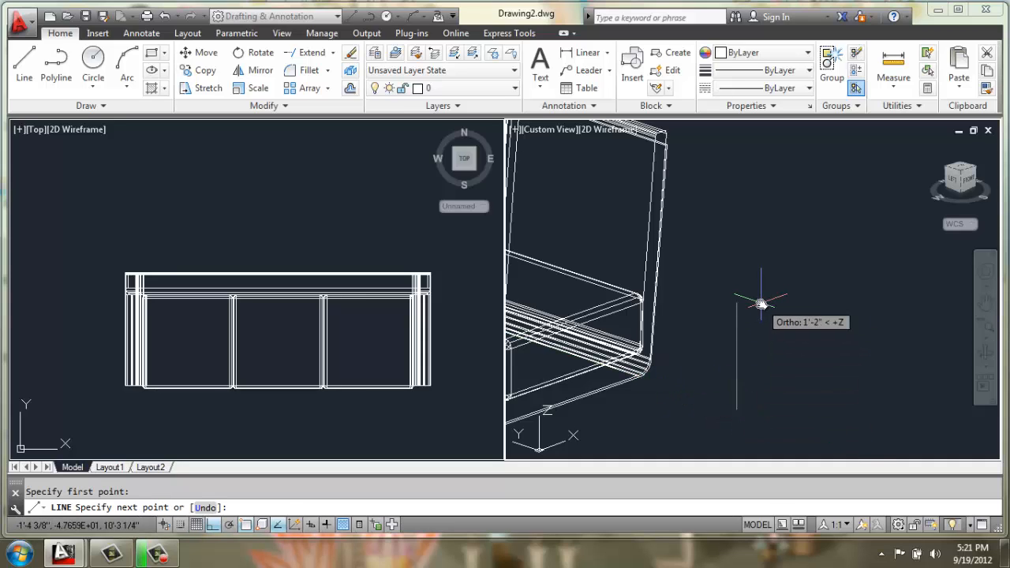
type("8")
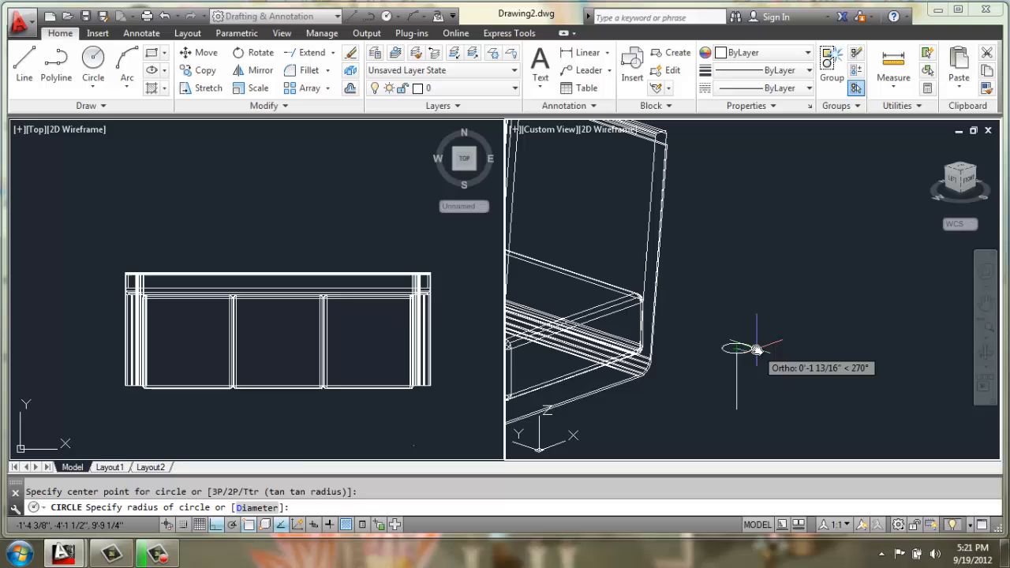
mouse_move(756, 410)
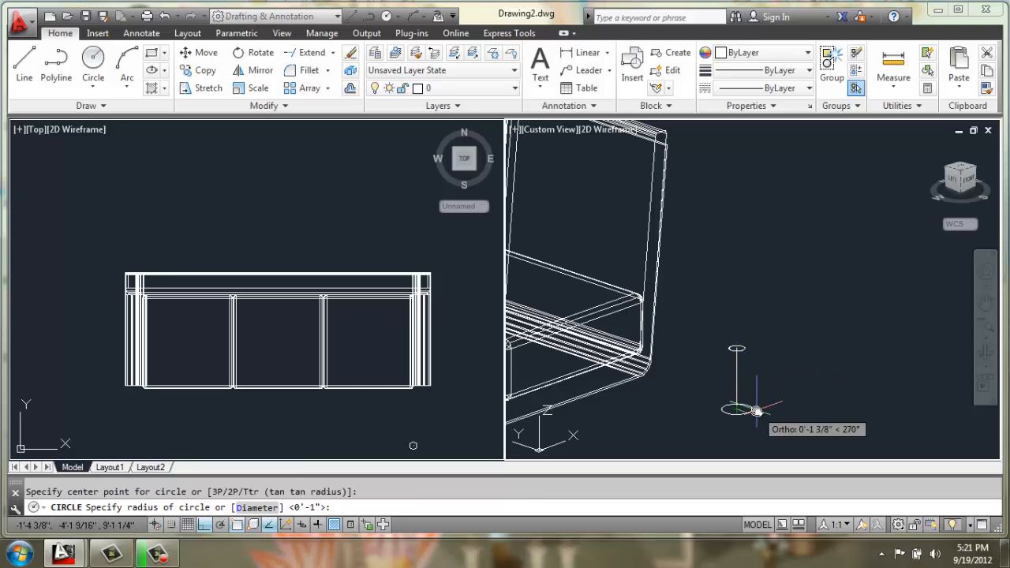
type(".5")
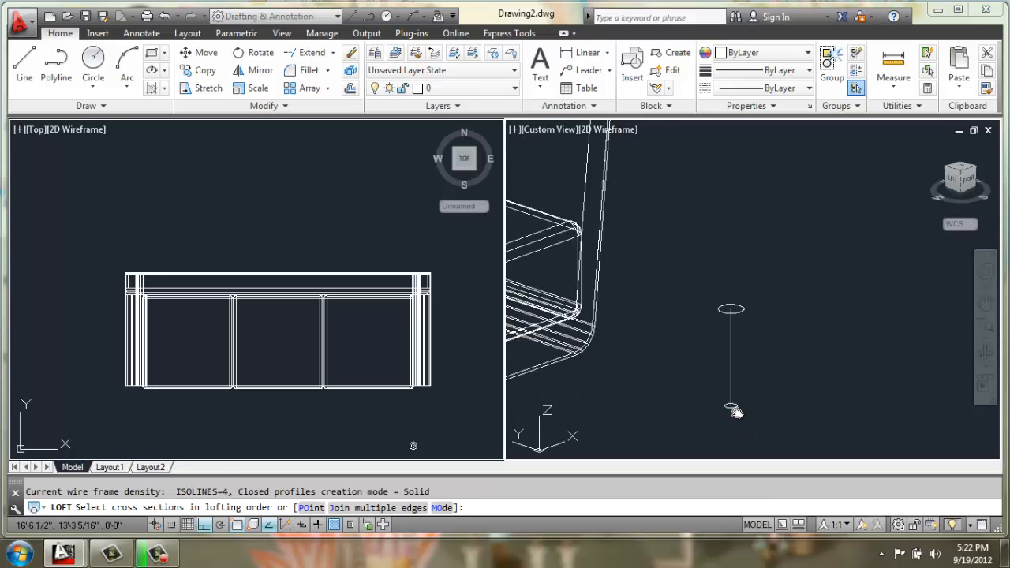
left_click(730, 308)
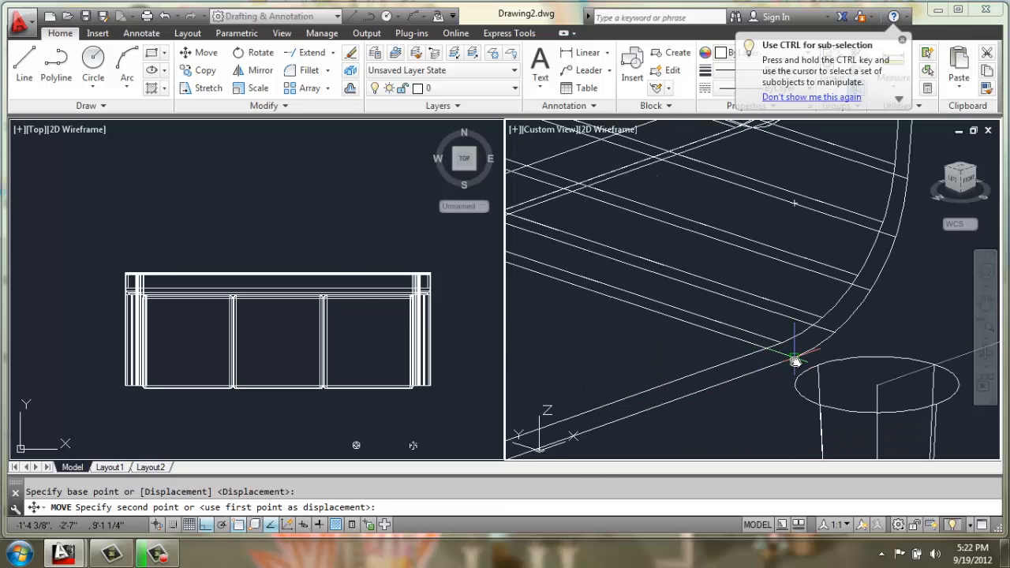
Move the tapered leg to the shell's front corner, then nudge it 3 units inward
left_click(796, 362)
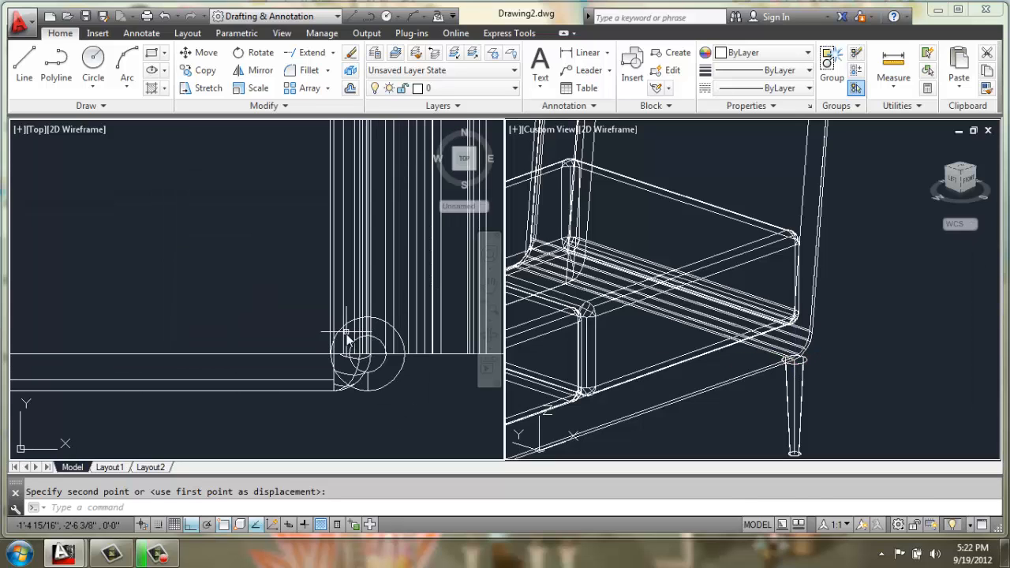
left_click(373, 394)
type("m")
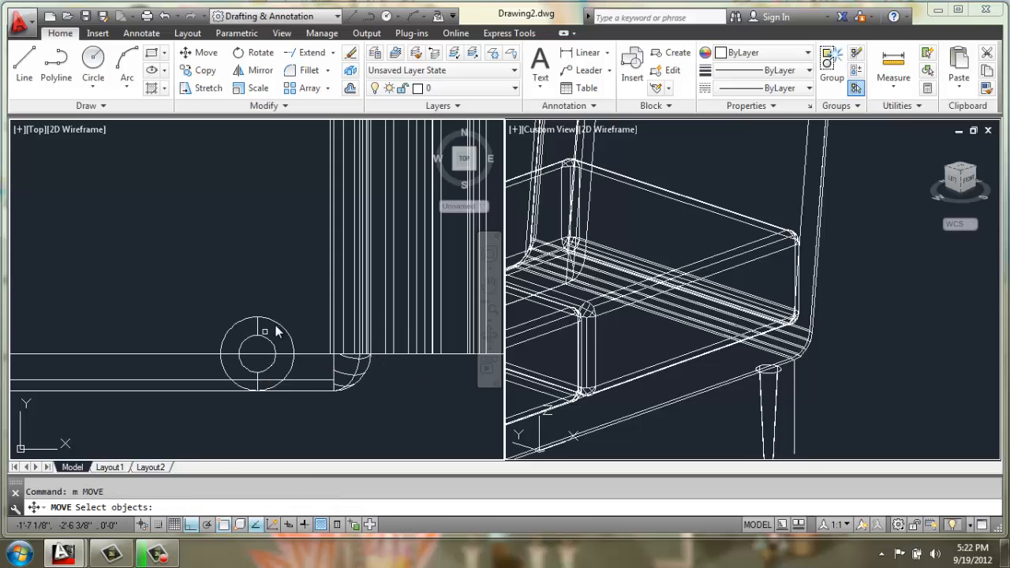
left_click(261, 355)
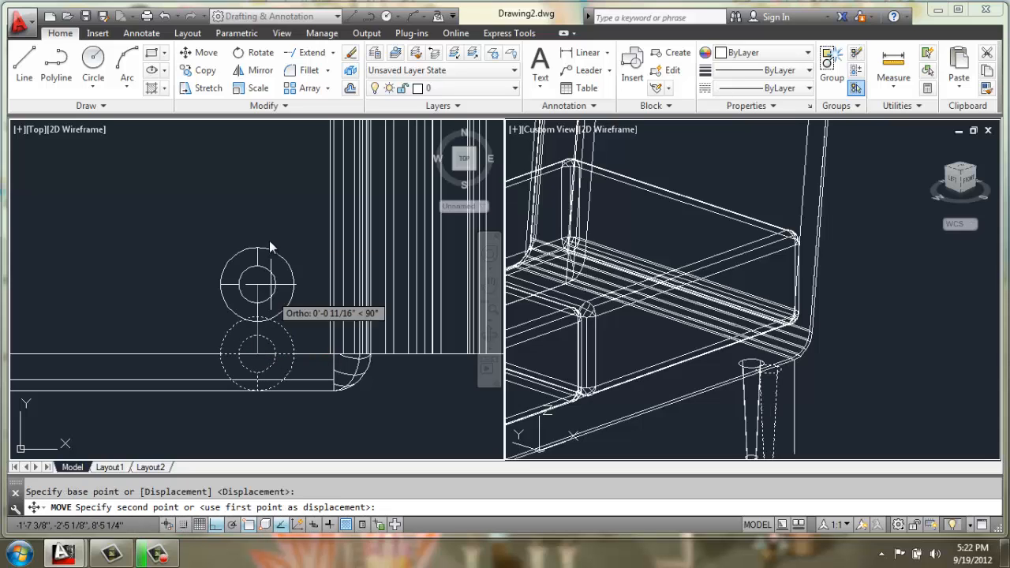
type("3")
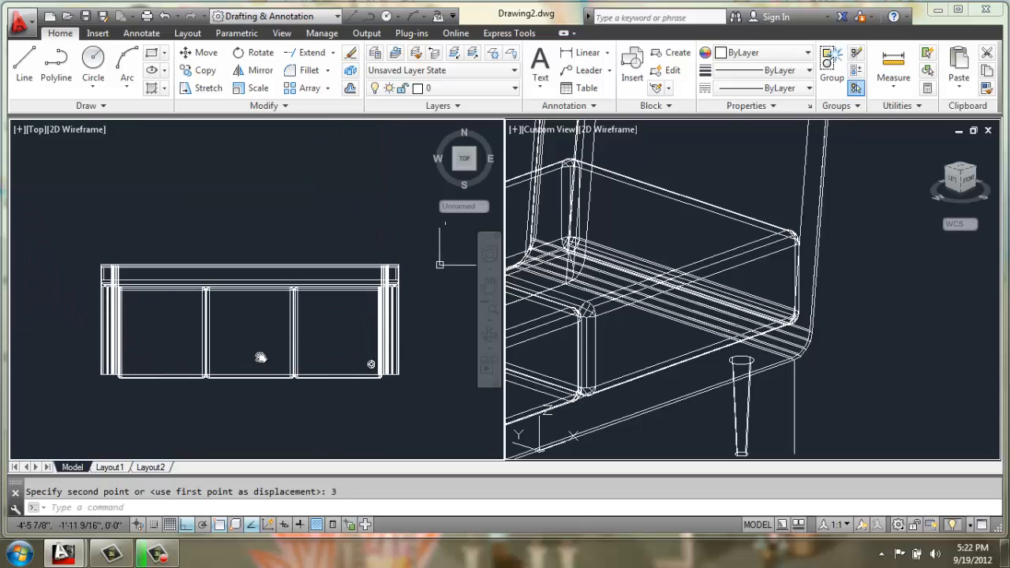
mouse_move(252, 70)
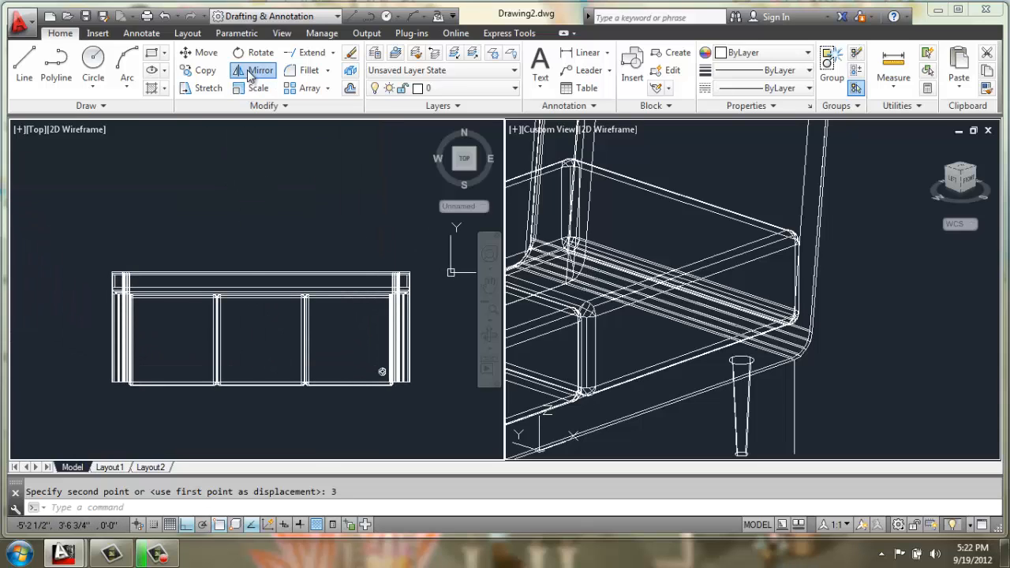
Mirror the leg about the sofa's midline, then mirror the front pair to the back
left_click(252, 70)
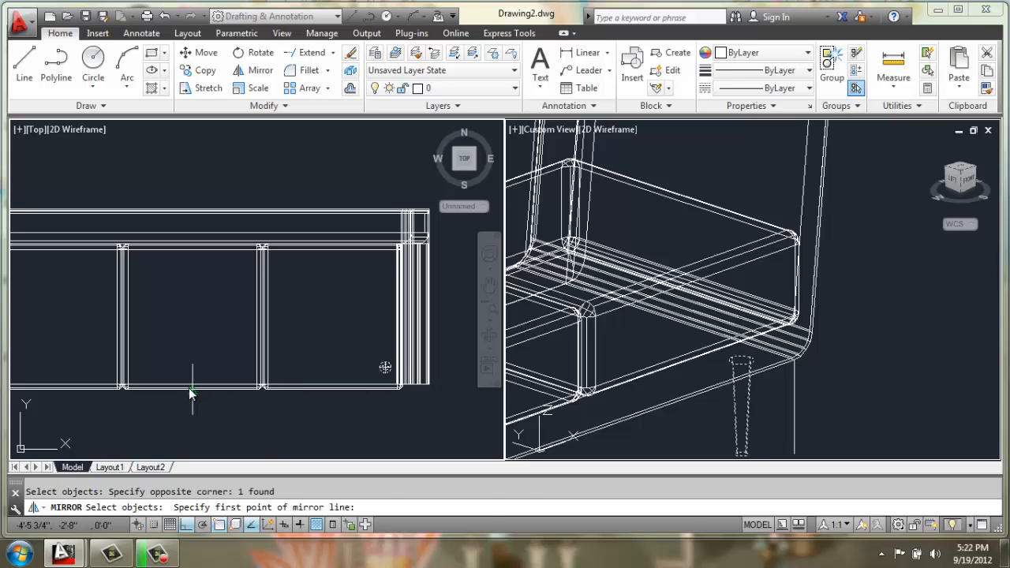
left_click(201, 153)
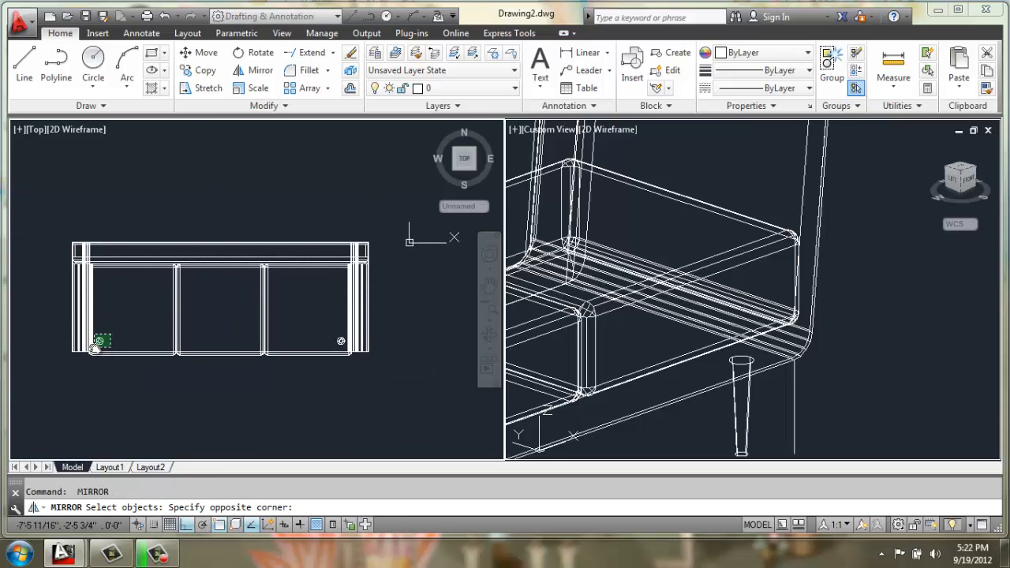
left_click(315, 346)
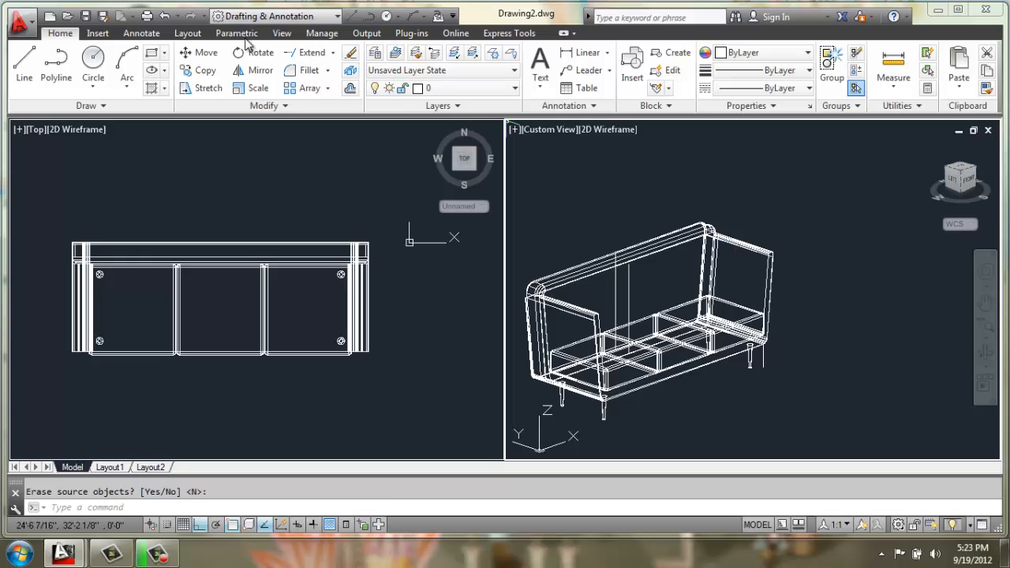
left_click(468, 67)
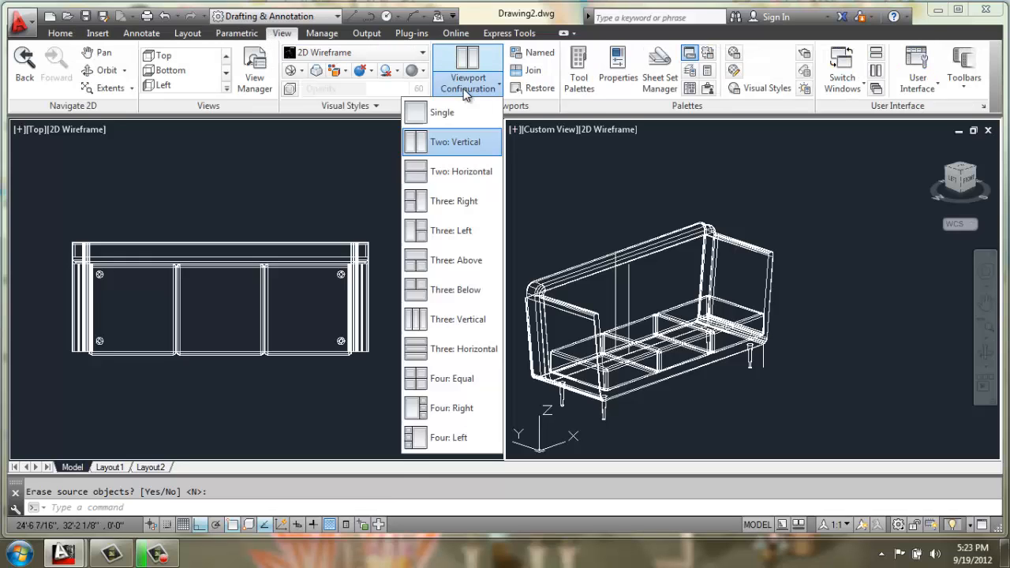
Use a single viewport with X-ray visual style, orbiting below, side and front views
left_click(442, 112)
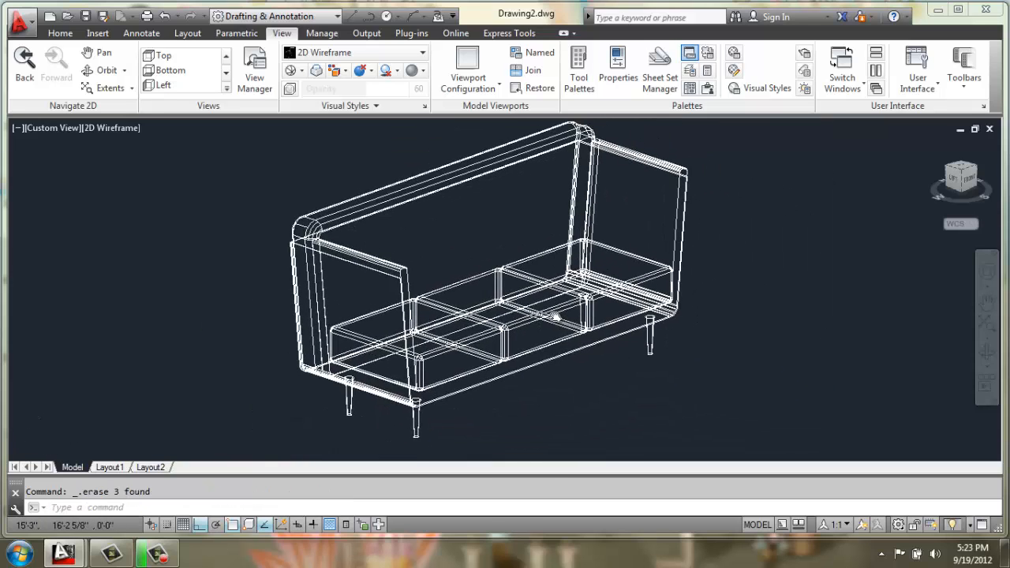
left_click(111, 128)
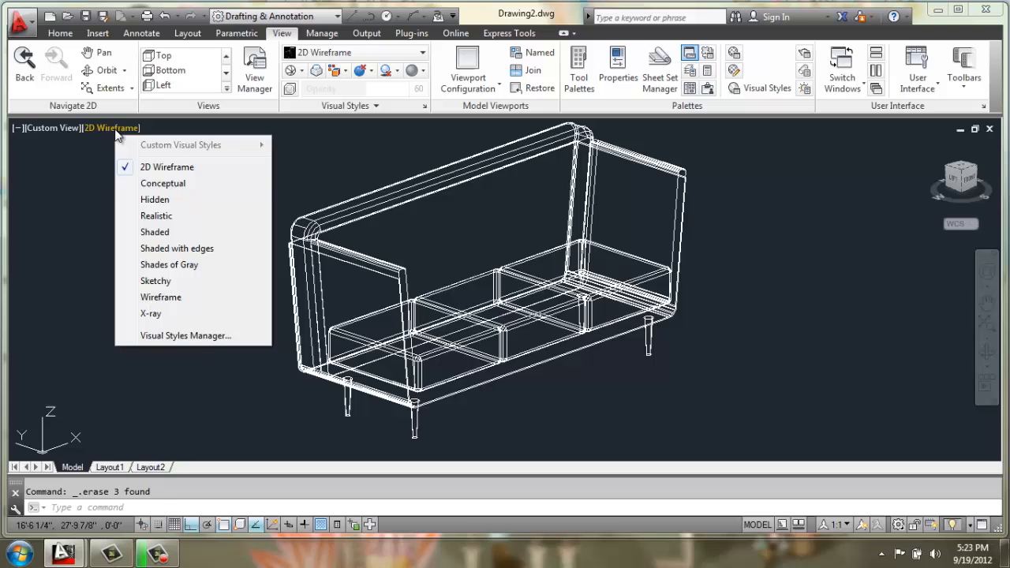
mouse_move(151, 313)
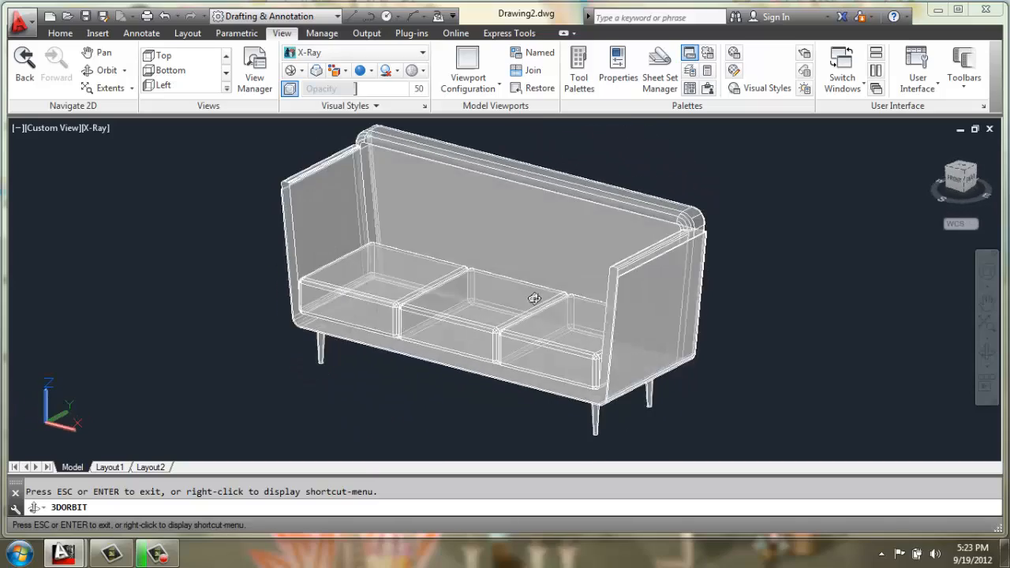
left_click_drag(534, 297, 557, 218)
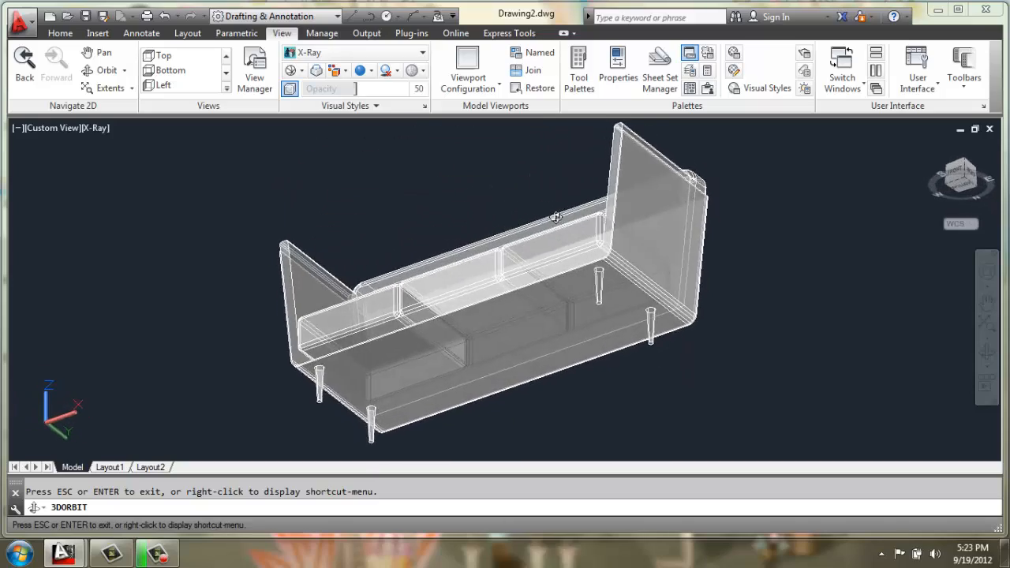
left_click_drag(557, 217, 724, 288)
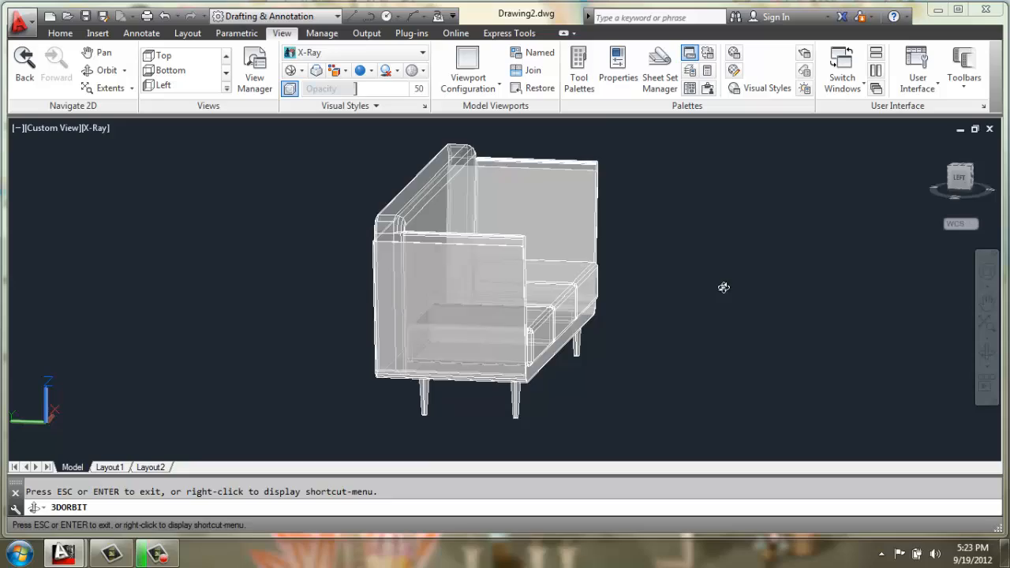
left_click_drag(724, 288, 595, 295)
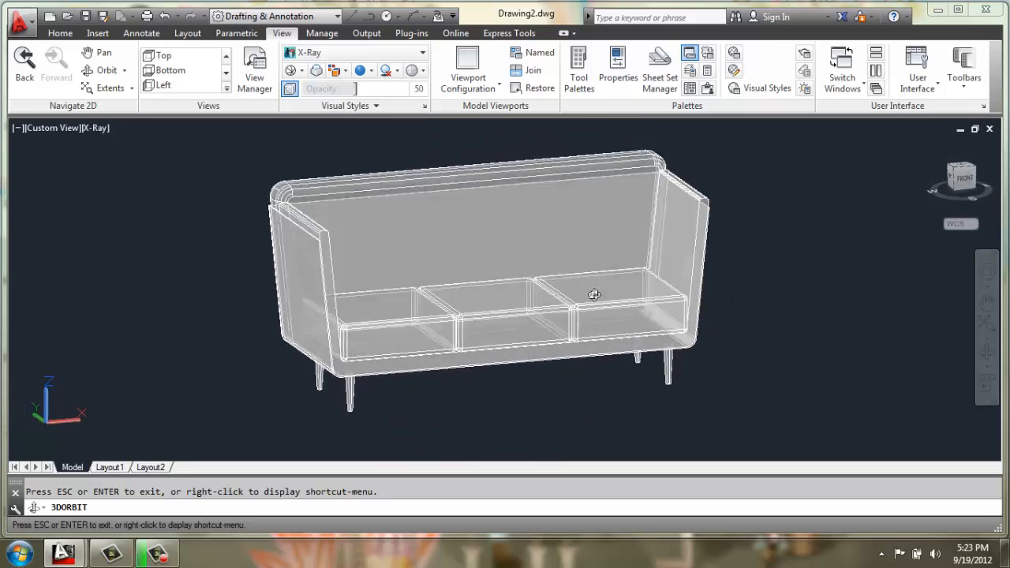